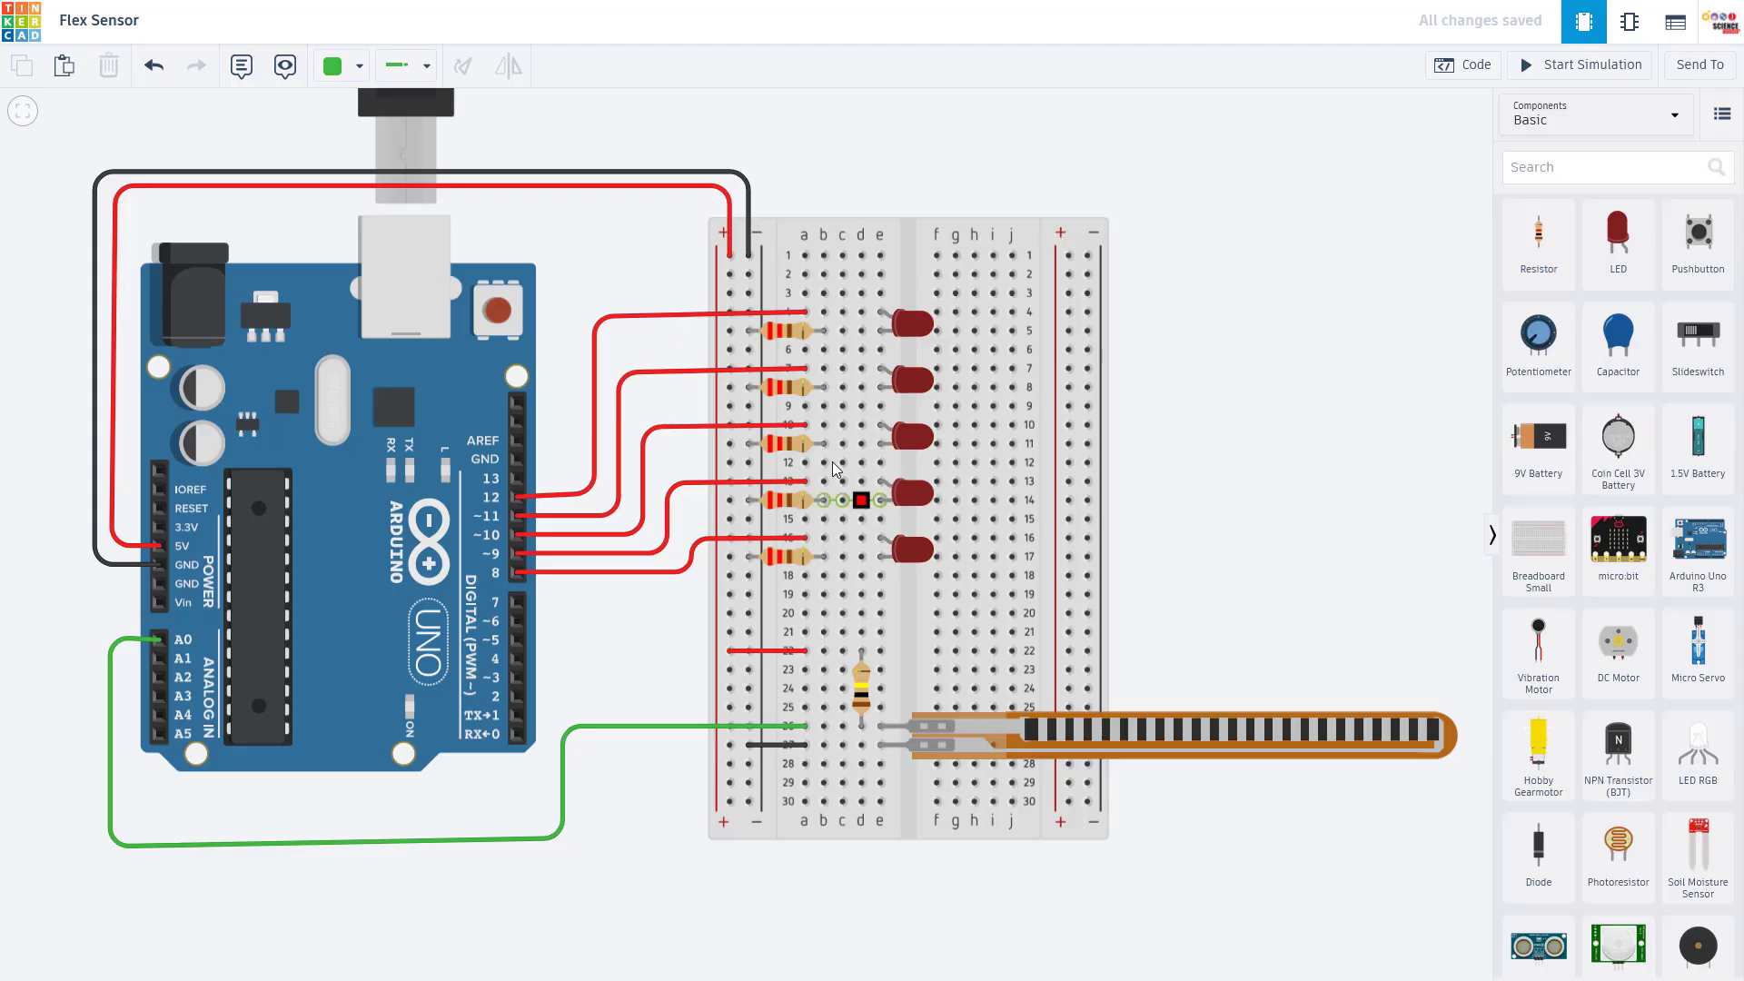
Step: Inspect the fixed resistor's value, then simulate and bend the flex sensor to raise the divider voltage
left_click(1462, 64)
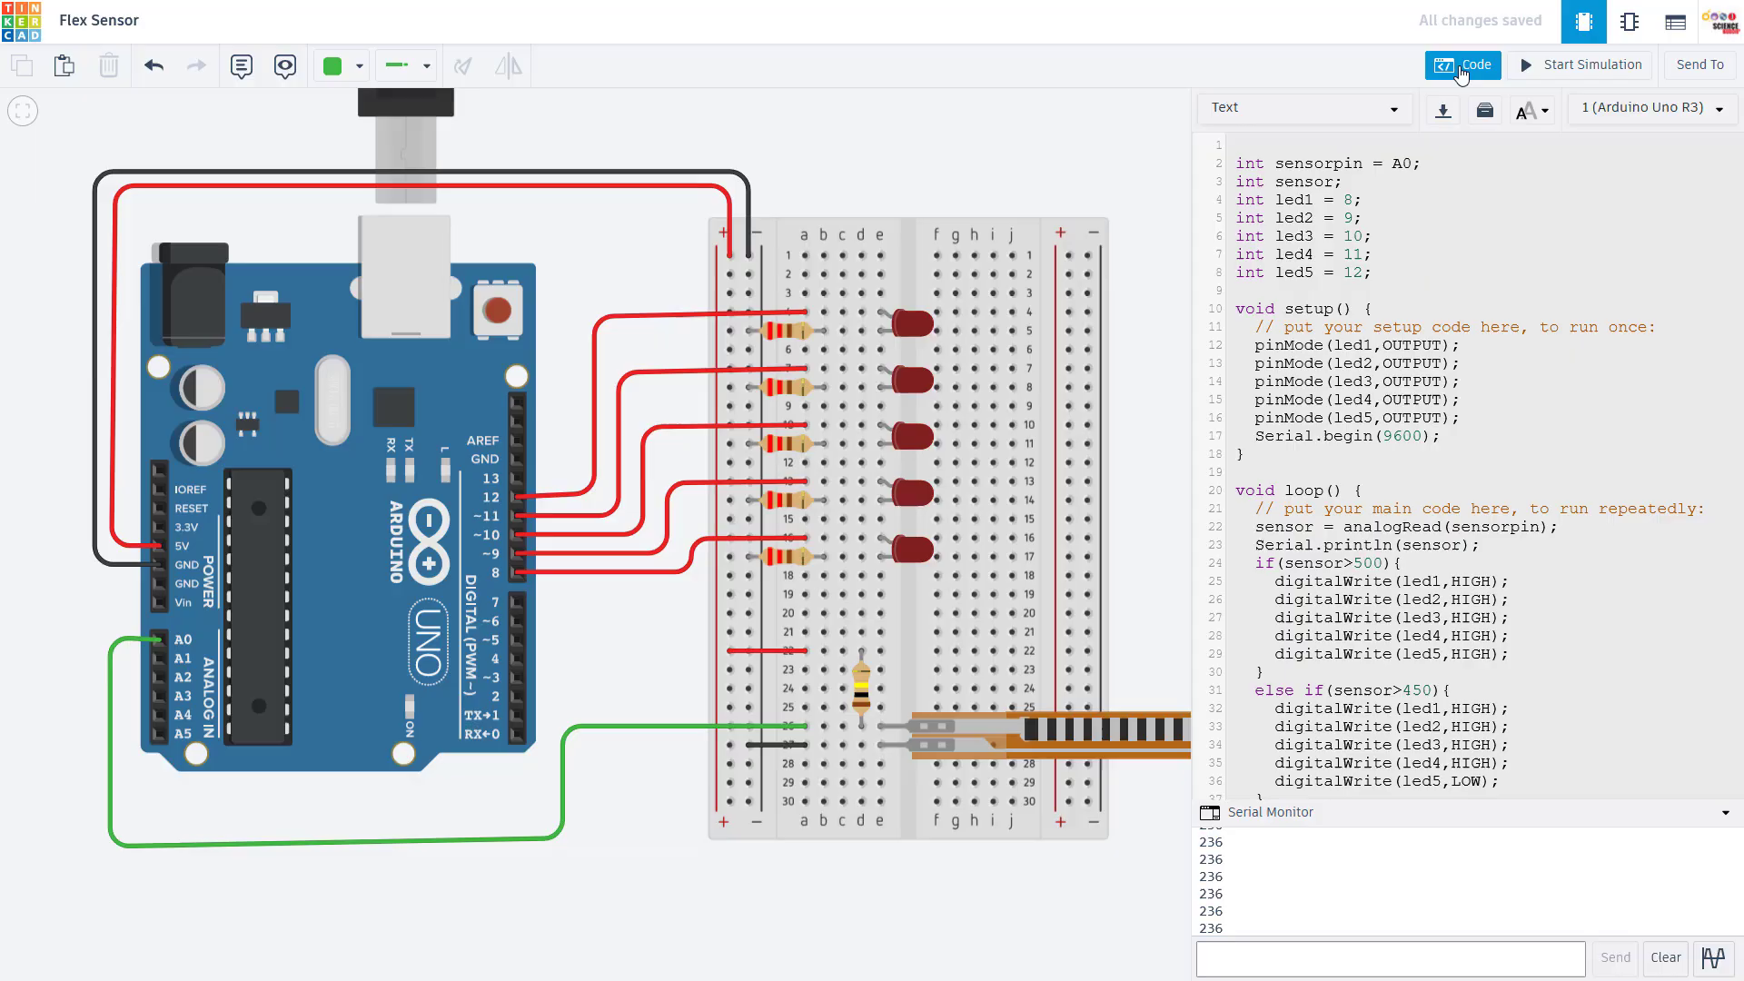
left_click(1462, 65)
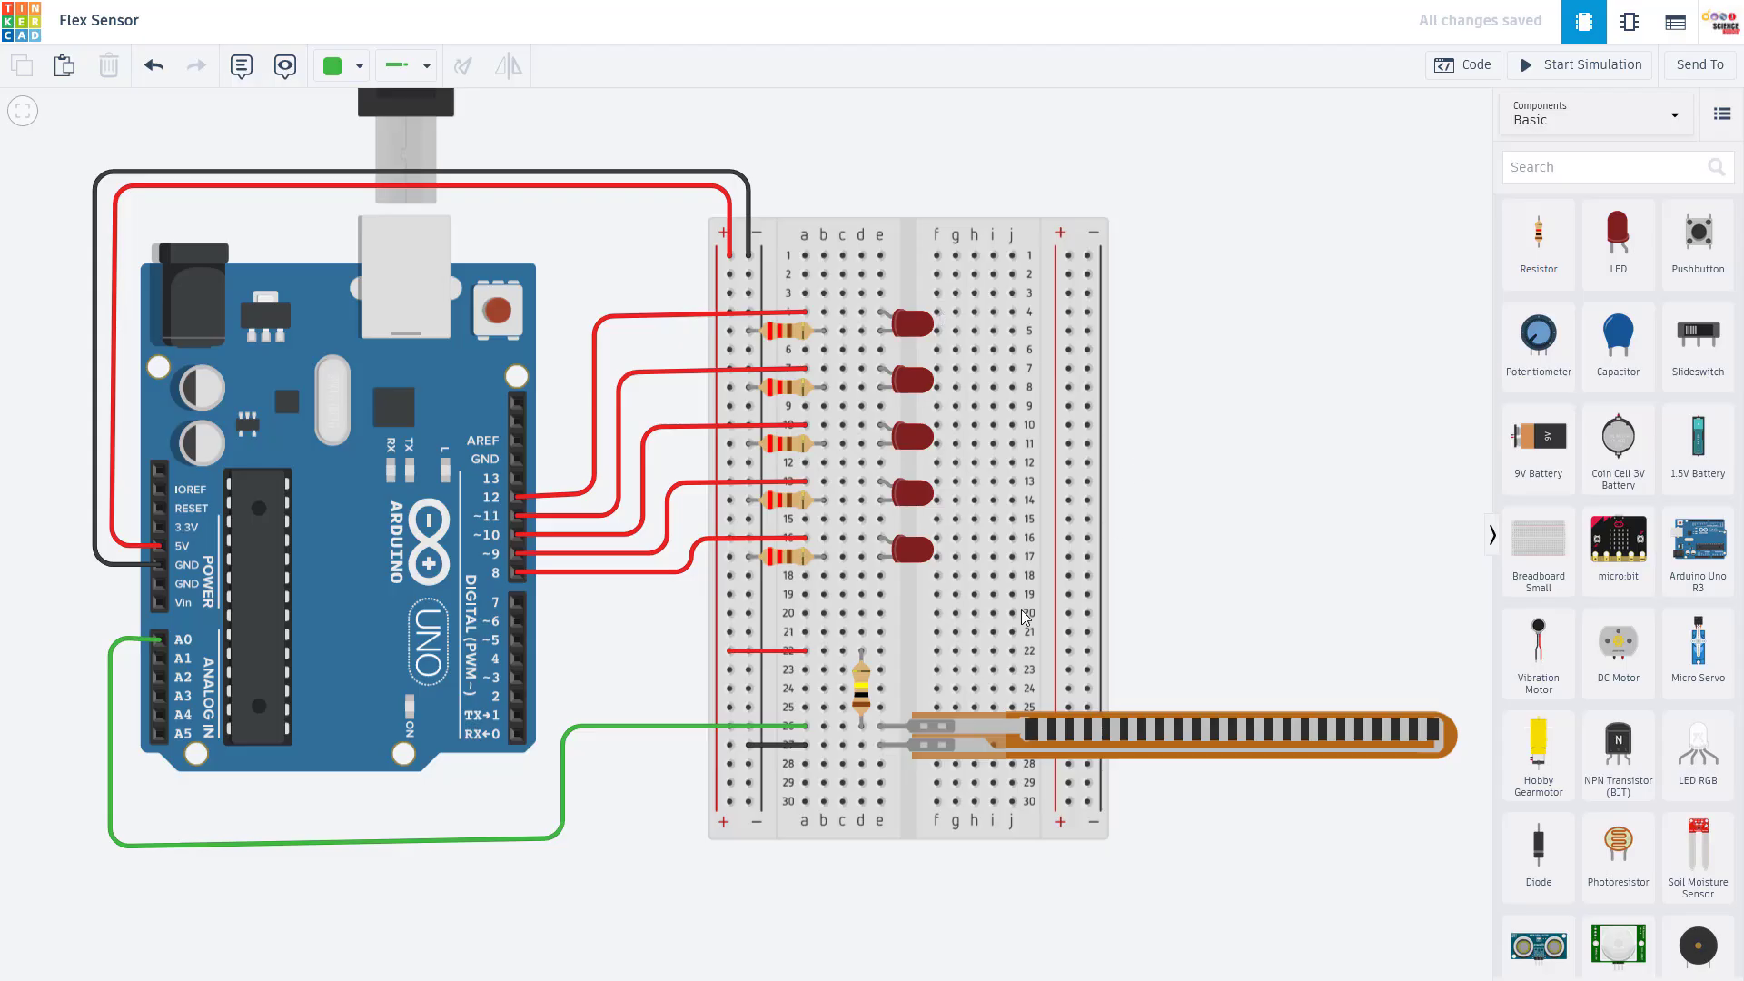
mouse_move(908, 626)
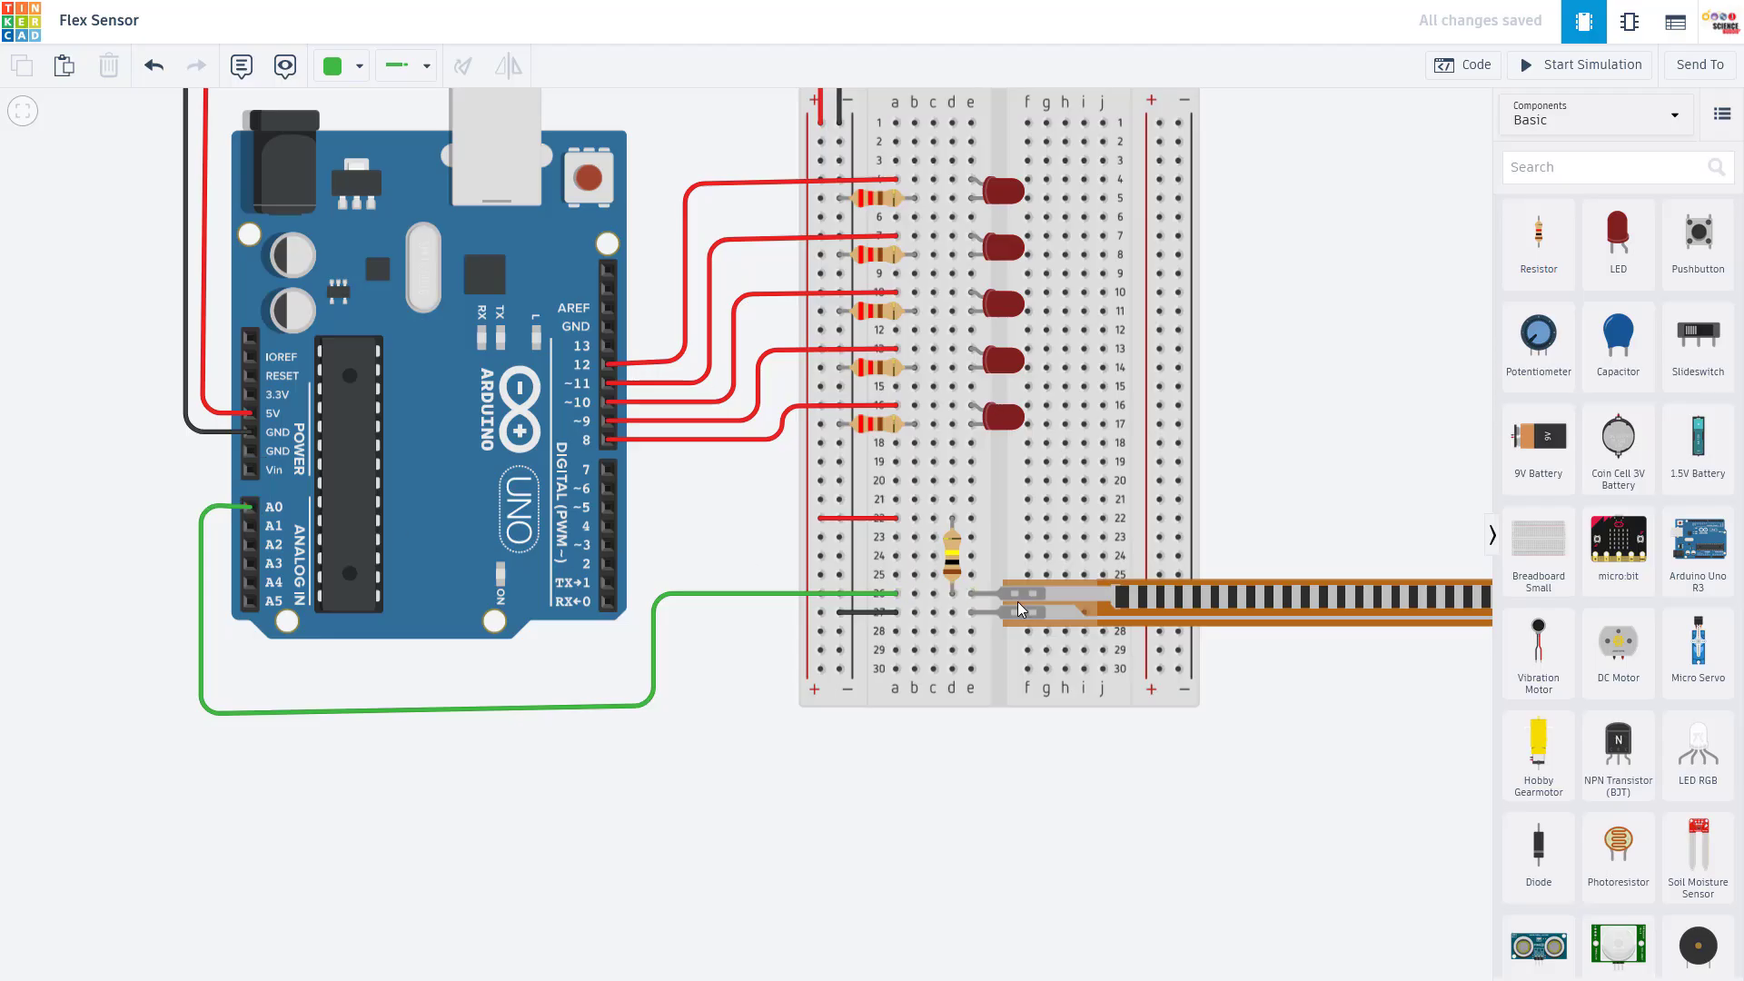
mouse_move(279, 525)
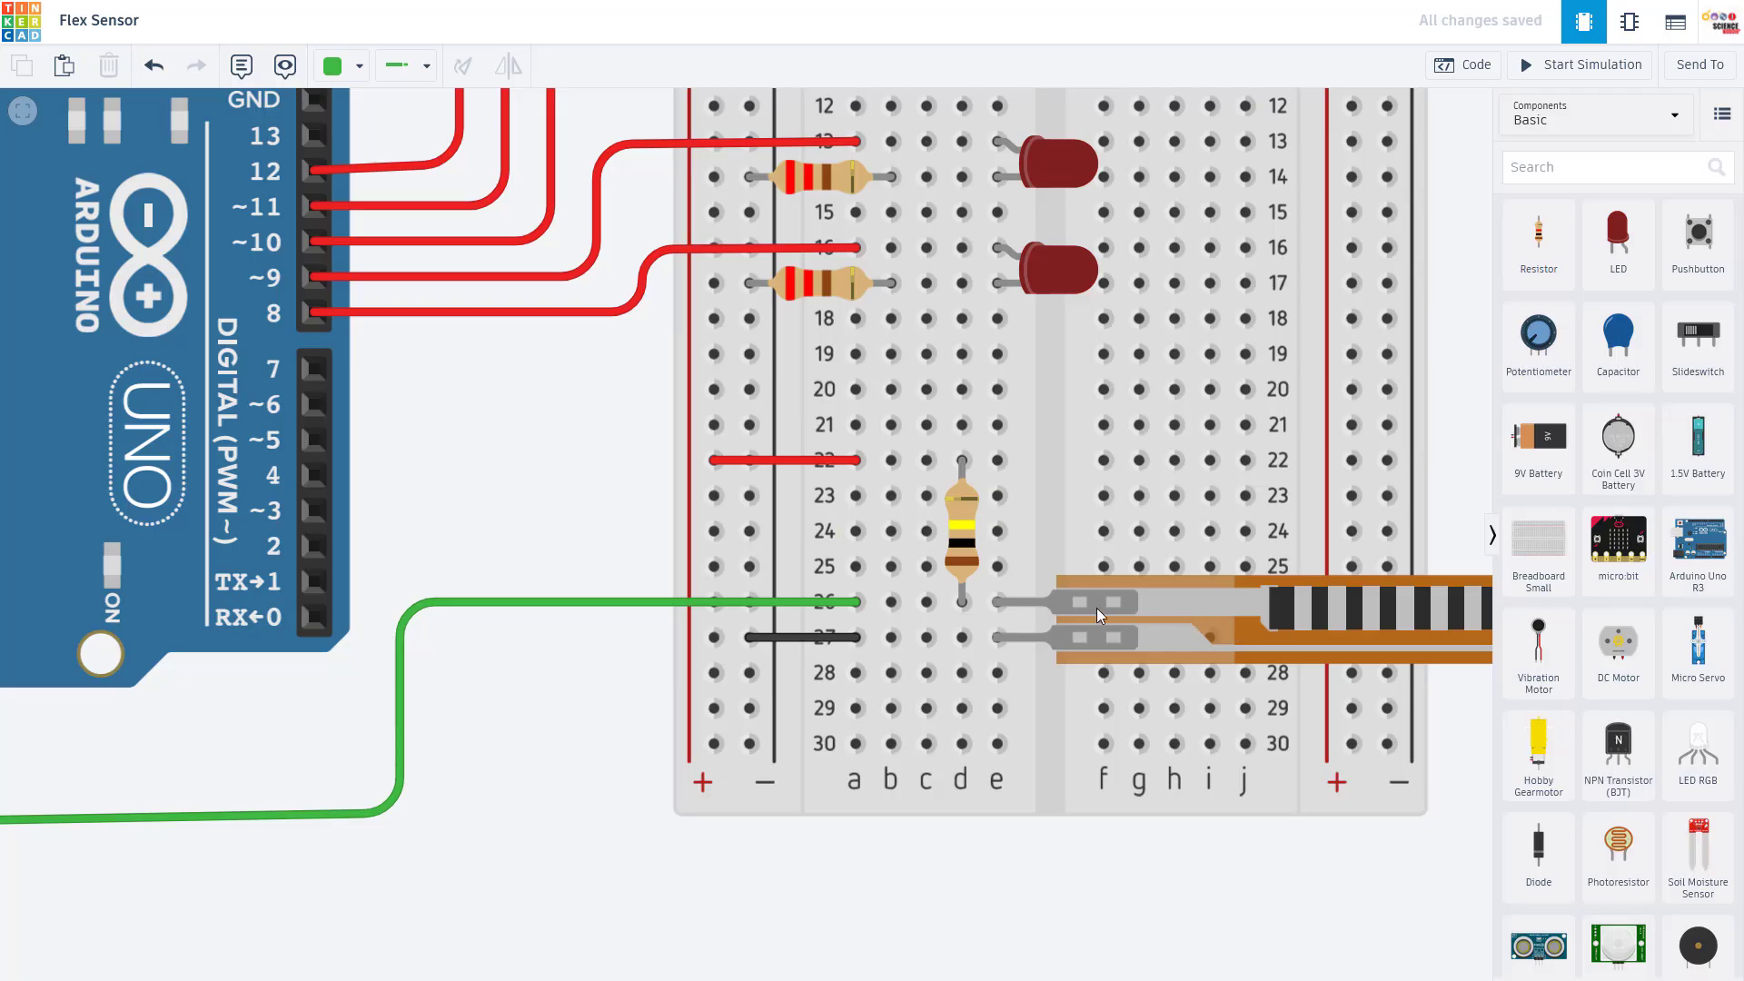
left_click(997, 638)
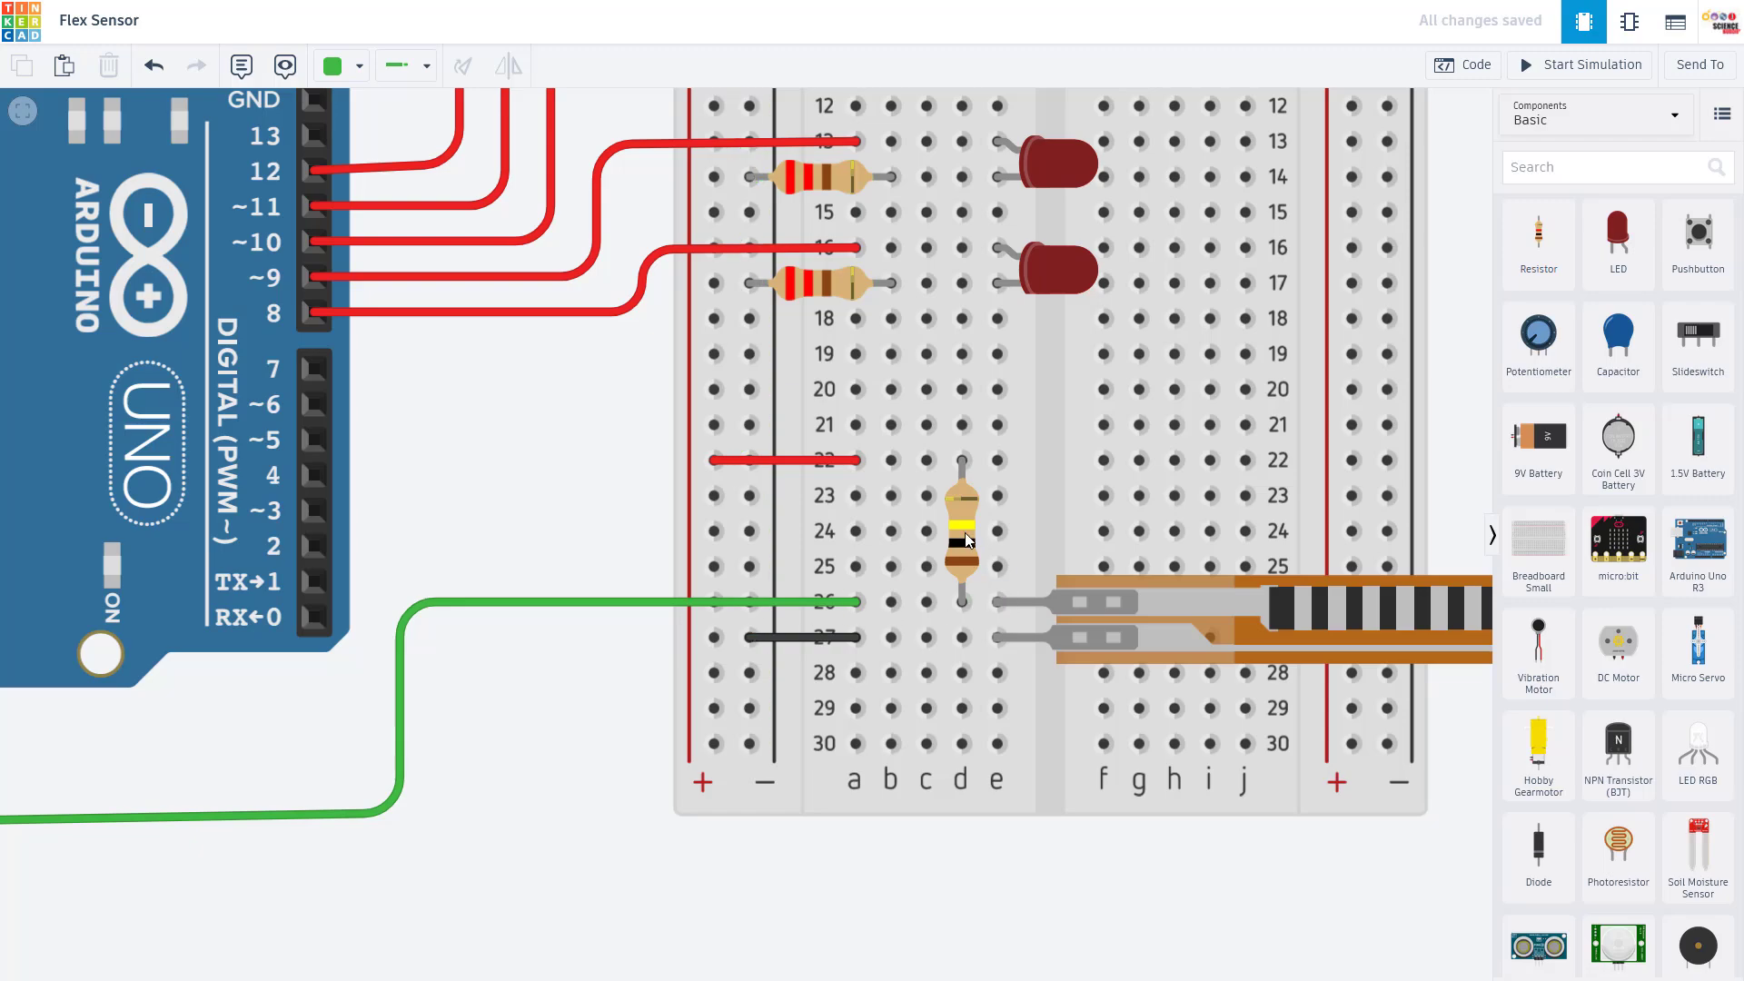
left_click(961, 534)
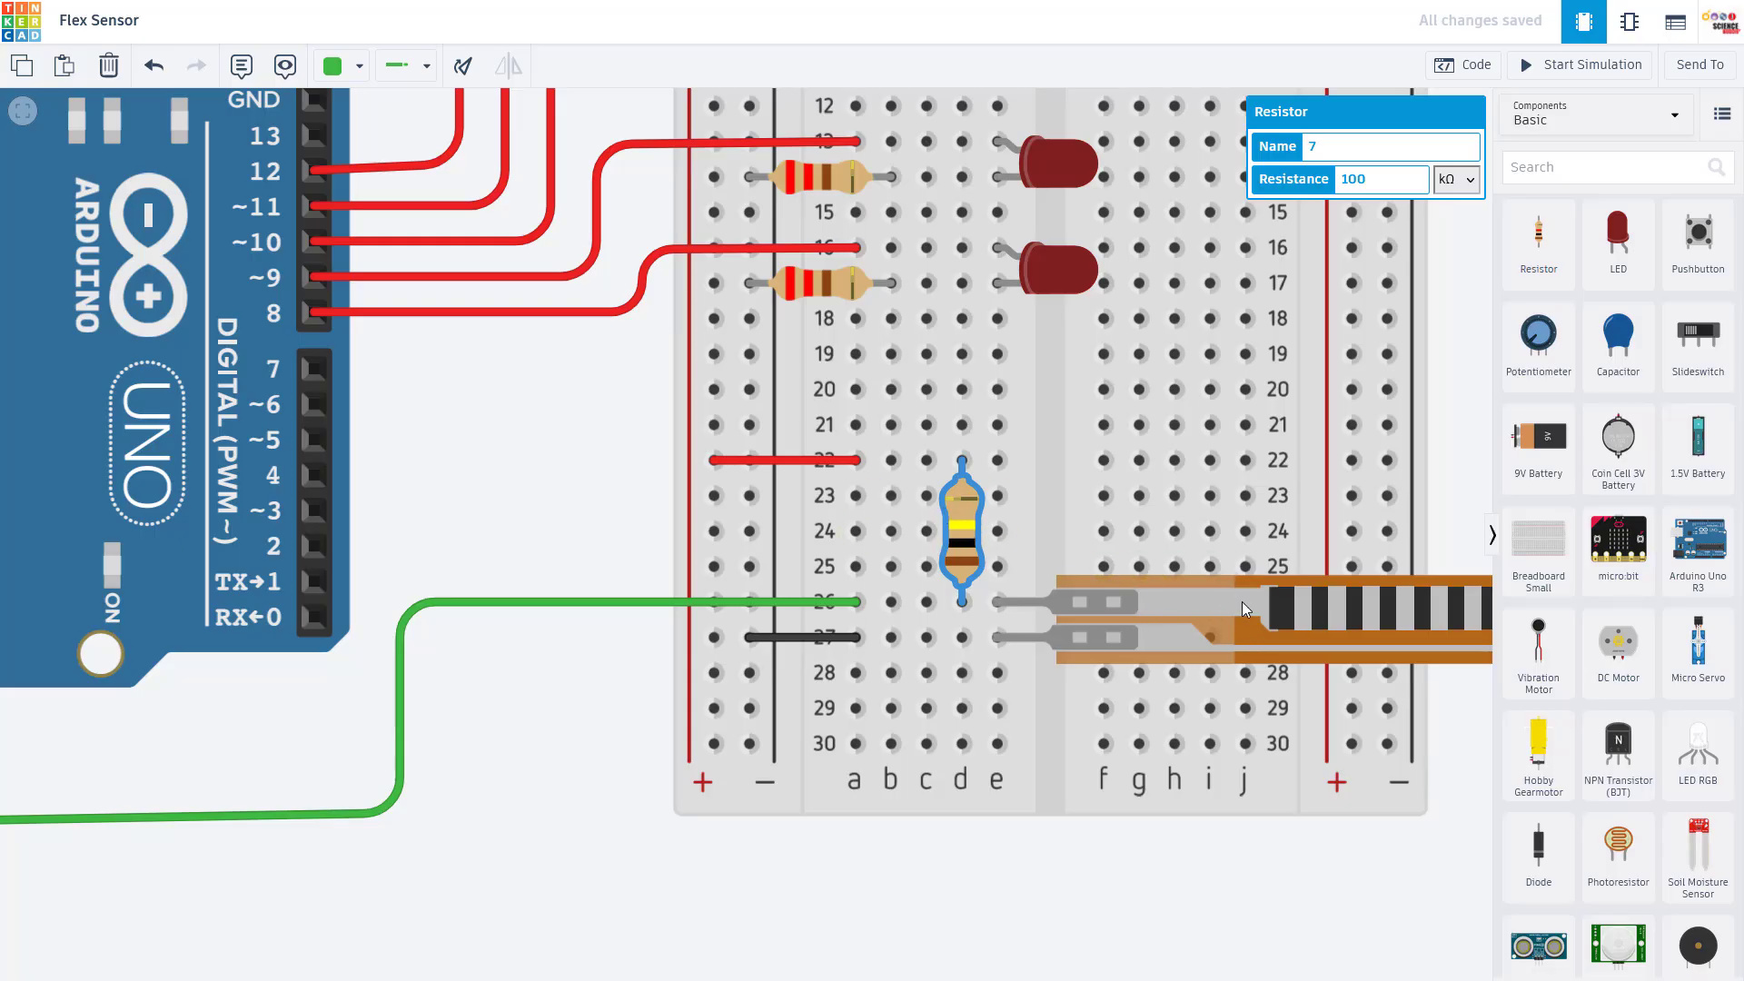
mouse_move(1253, 630)
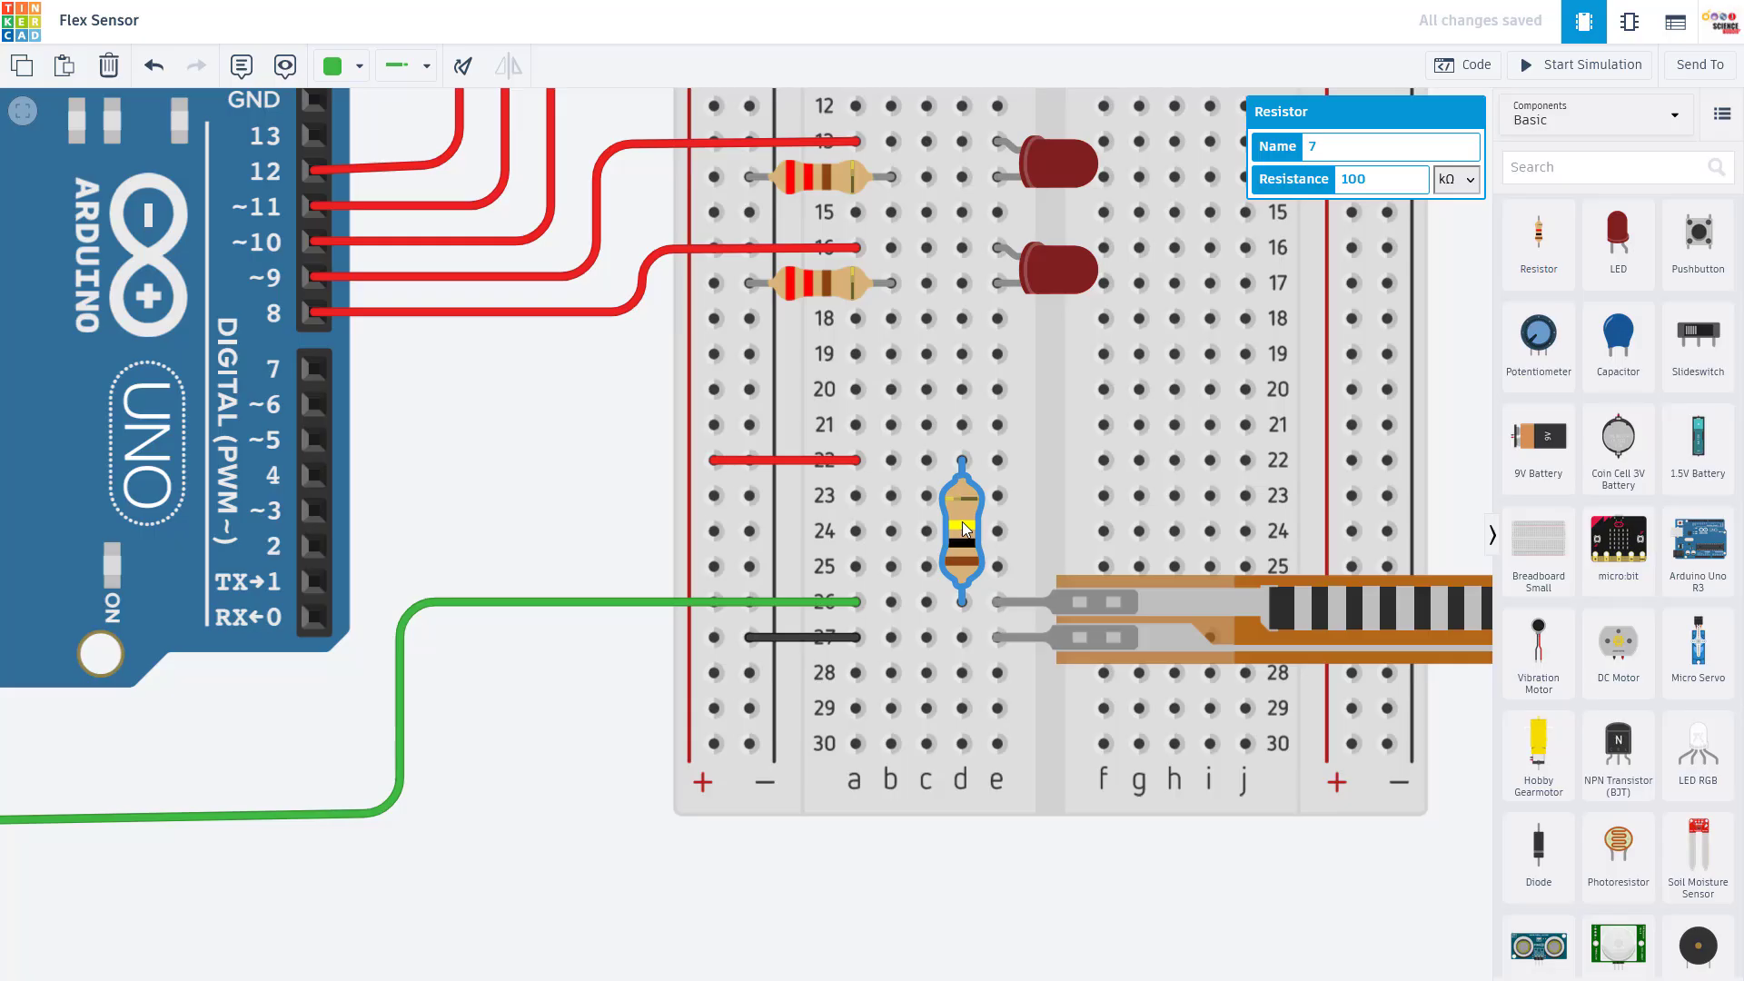
mouse_move(961, 600)
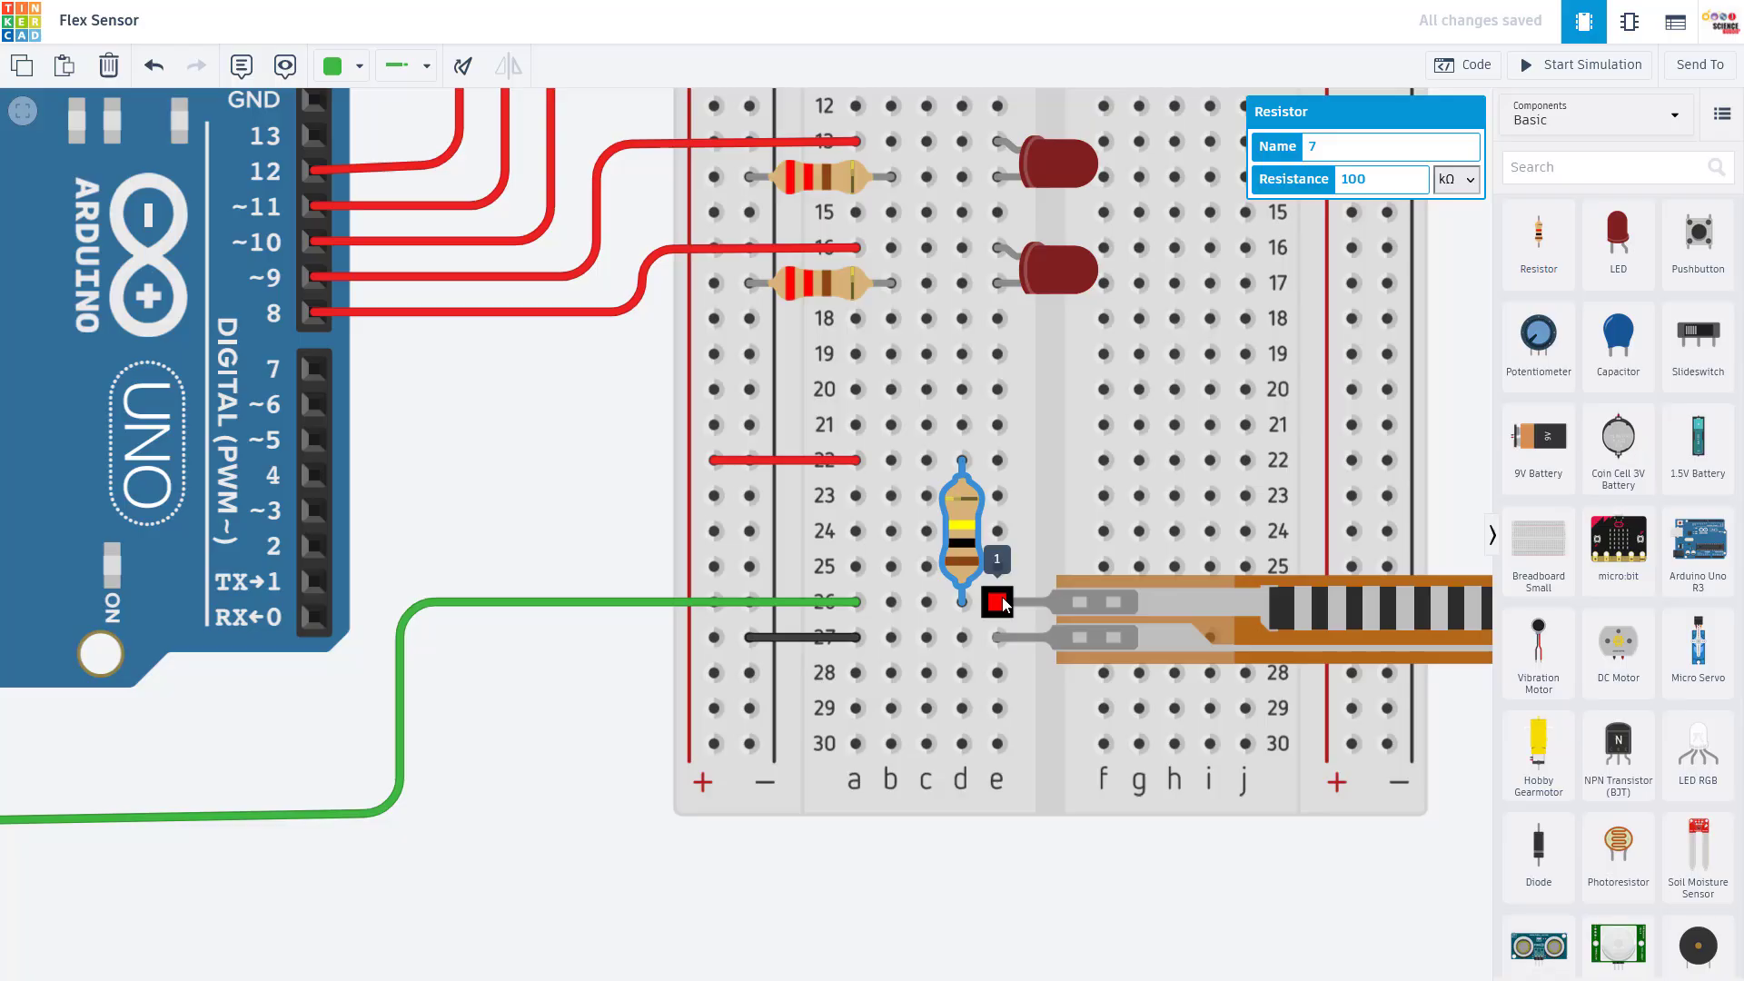
left_click_drag(995, 601, 959, 462)
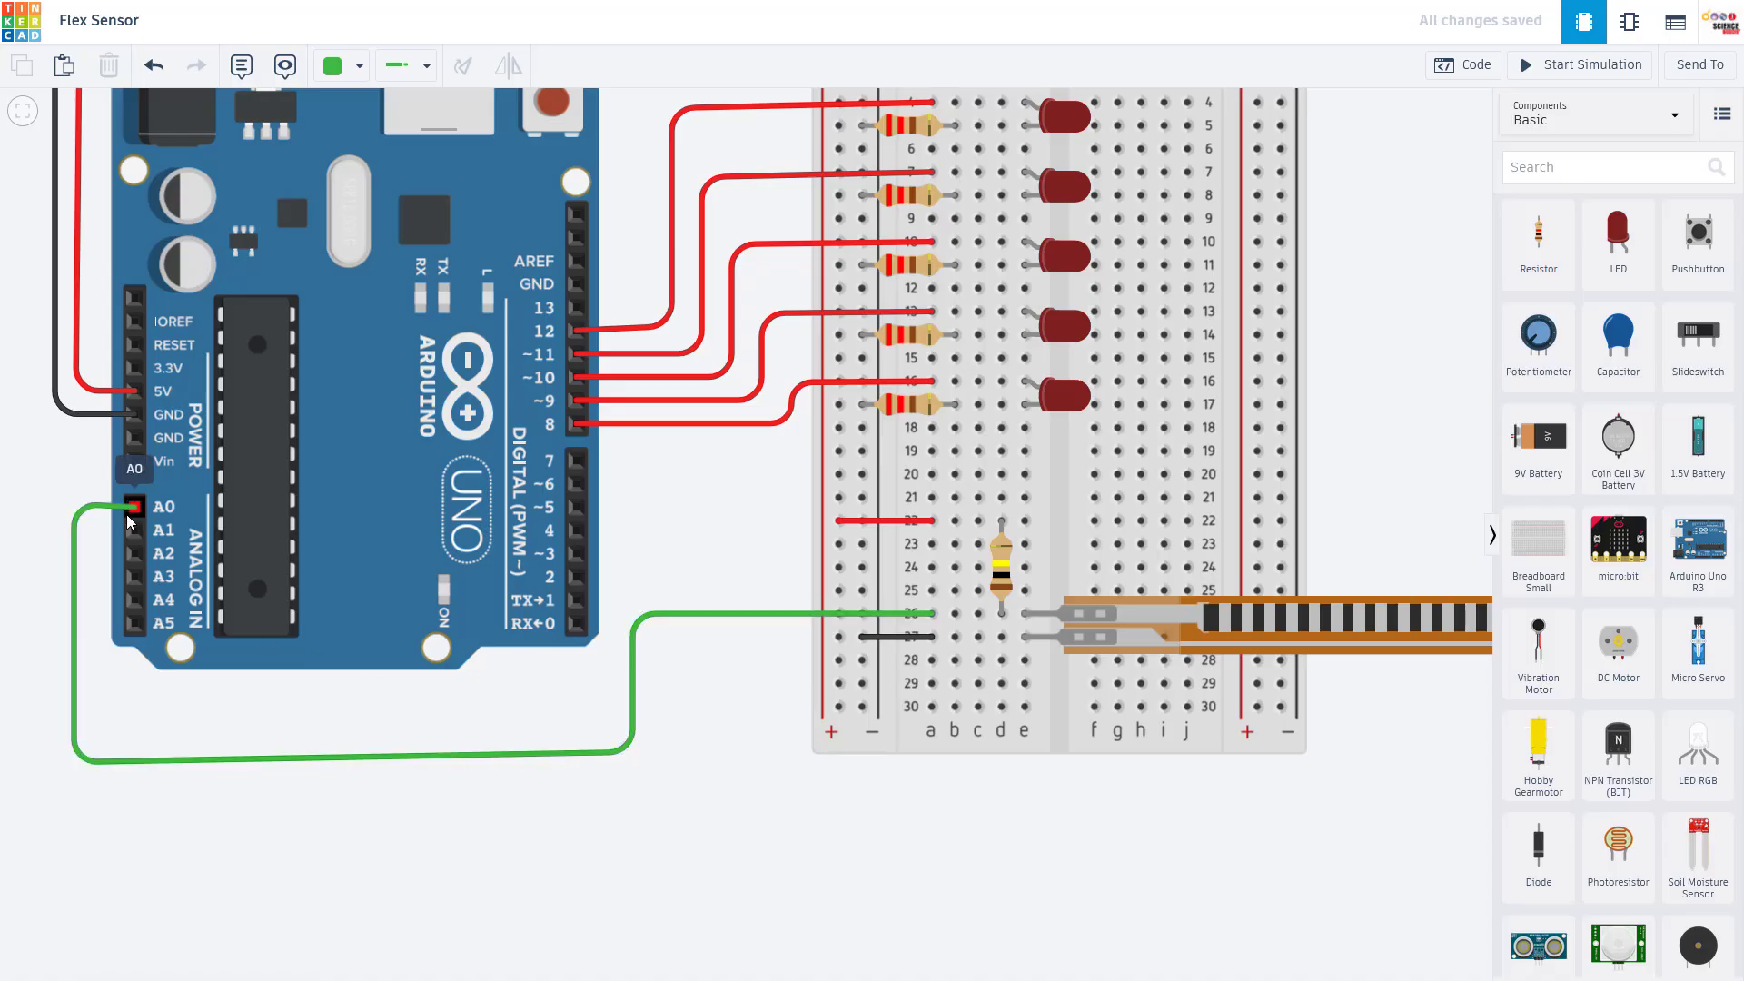
left_click(1581, 65)
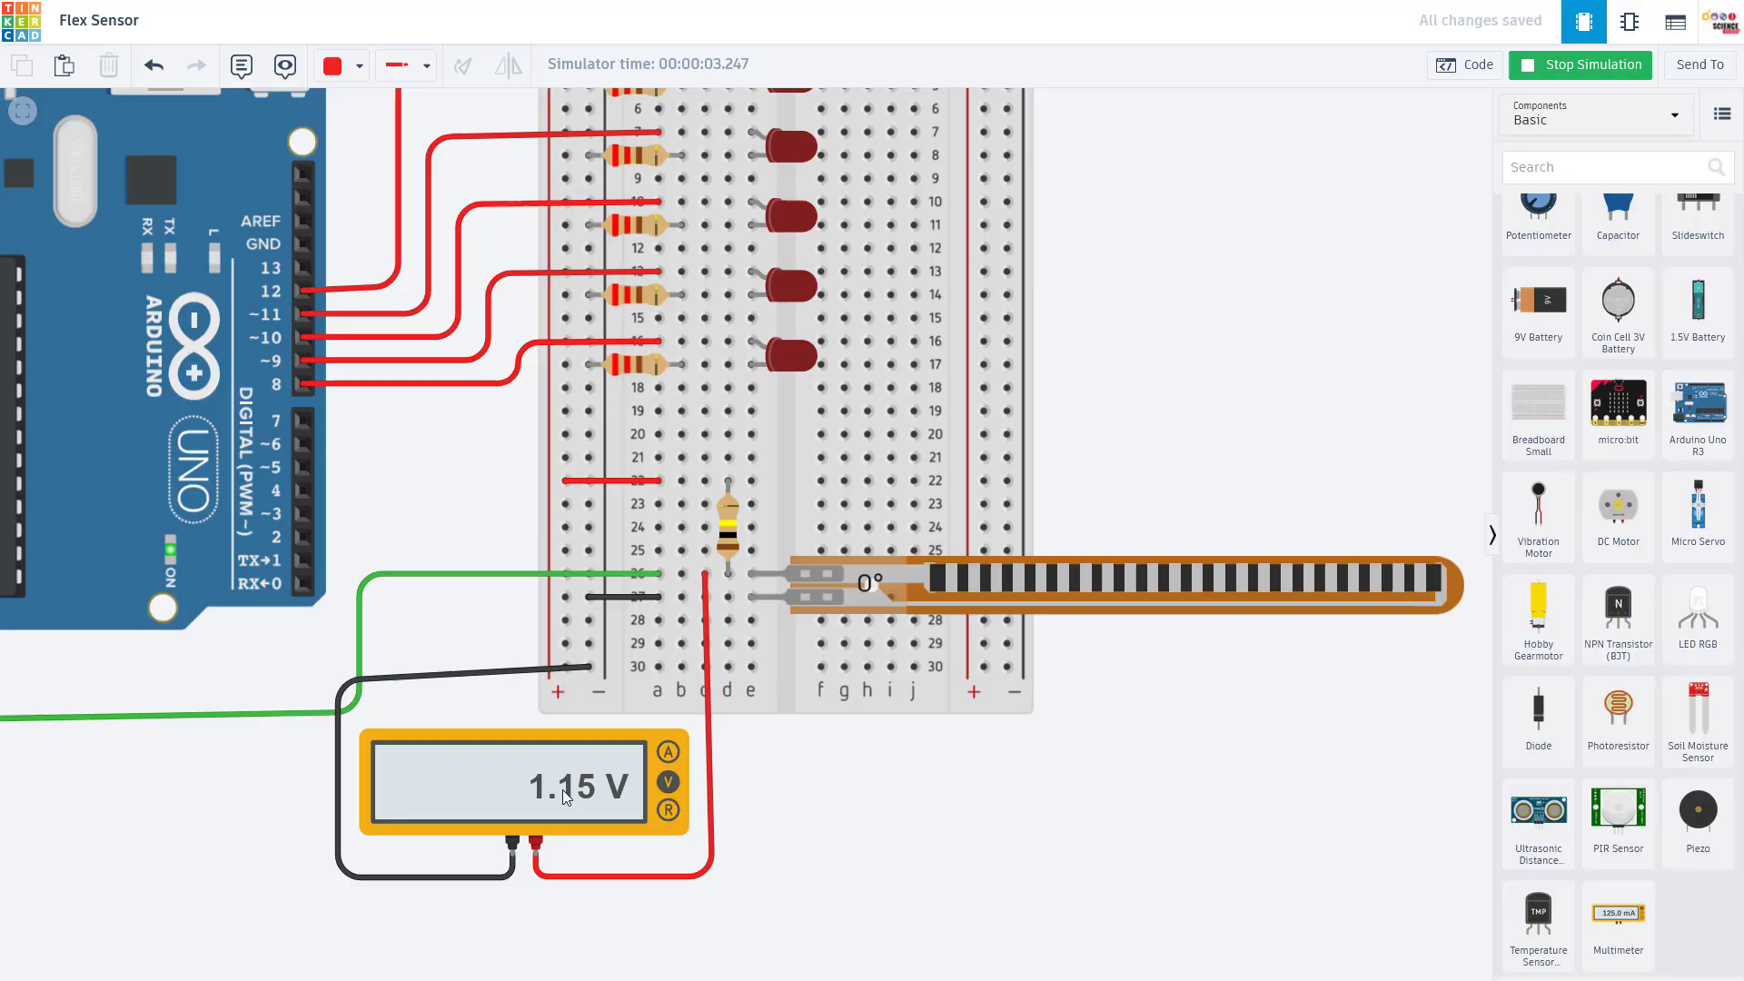
mouse_move(1084, 590)
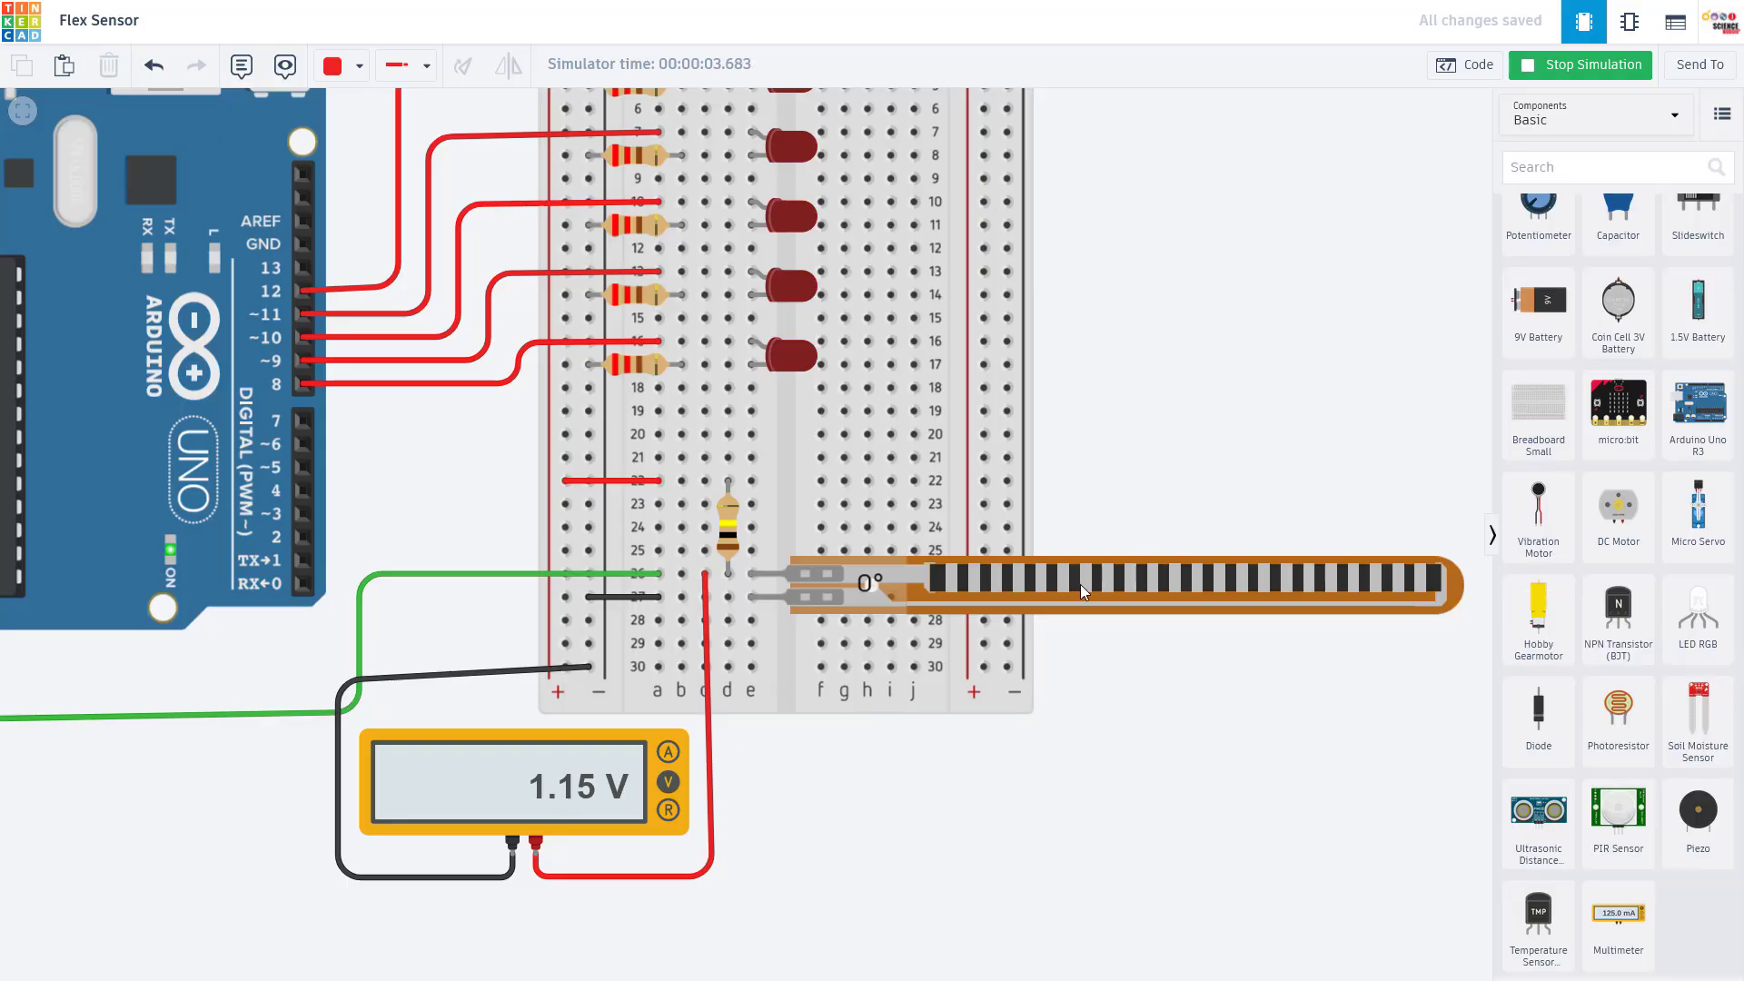
mouse_move(595, 804)
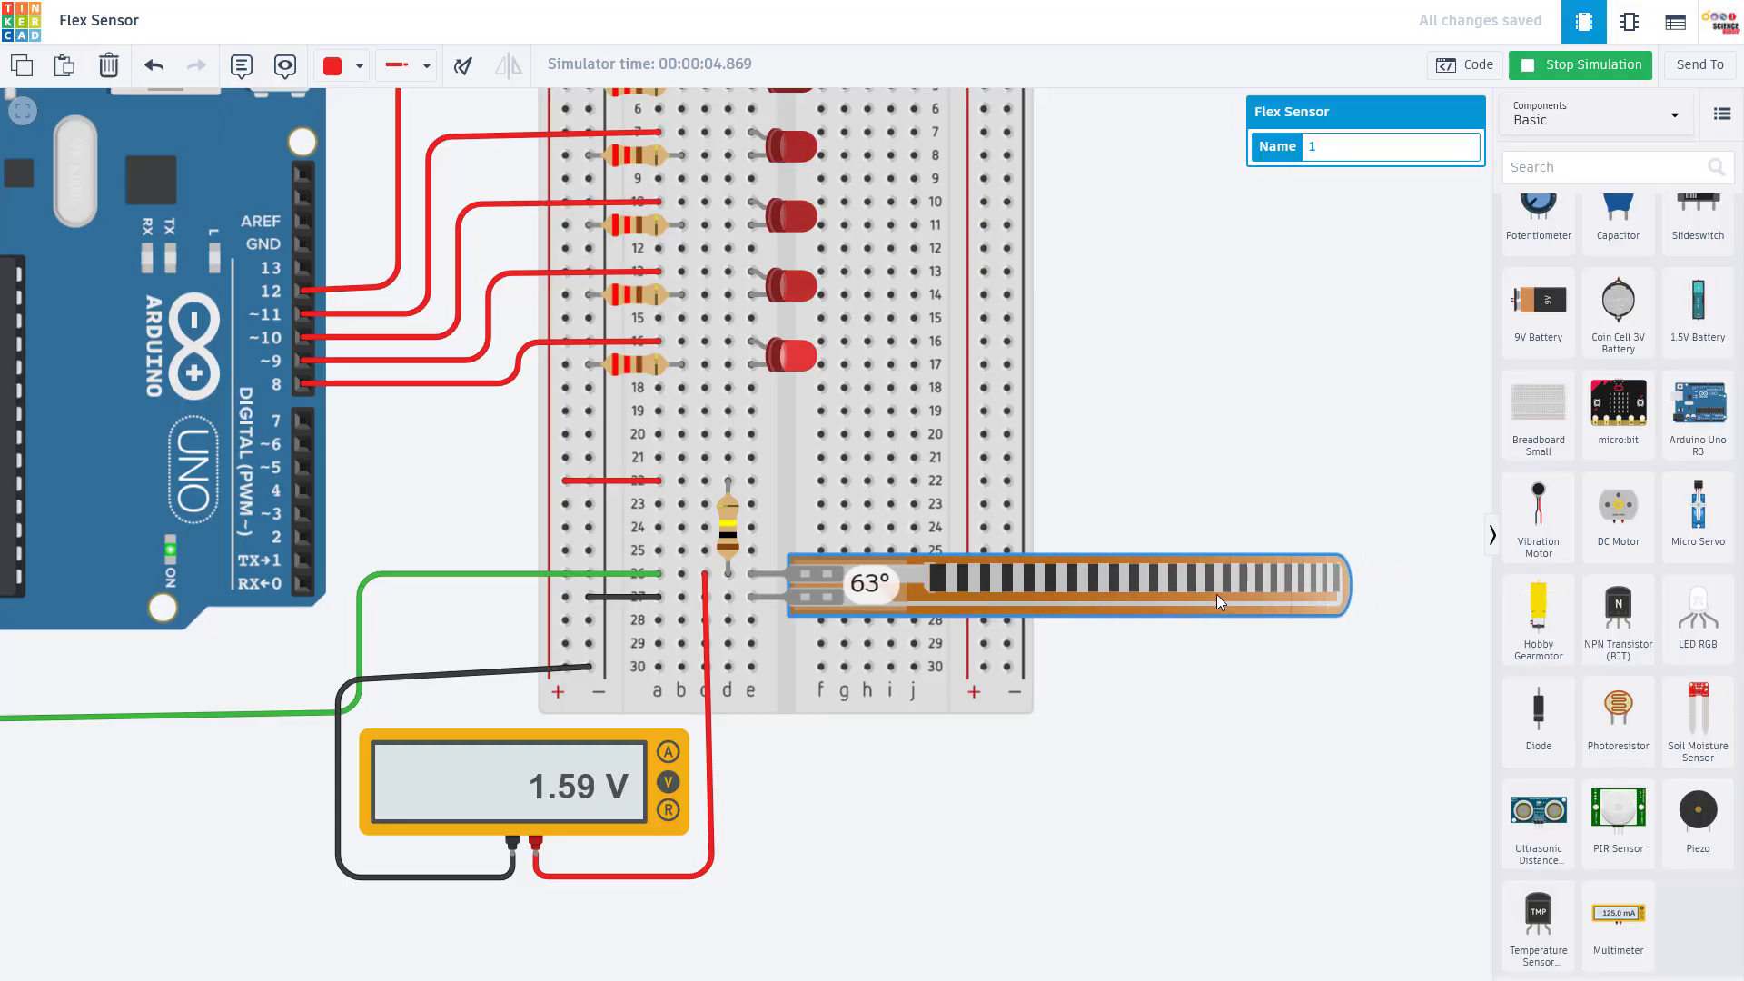
left_click_drag(1218, 600, 972, 609)
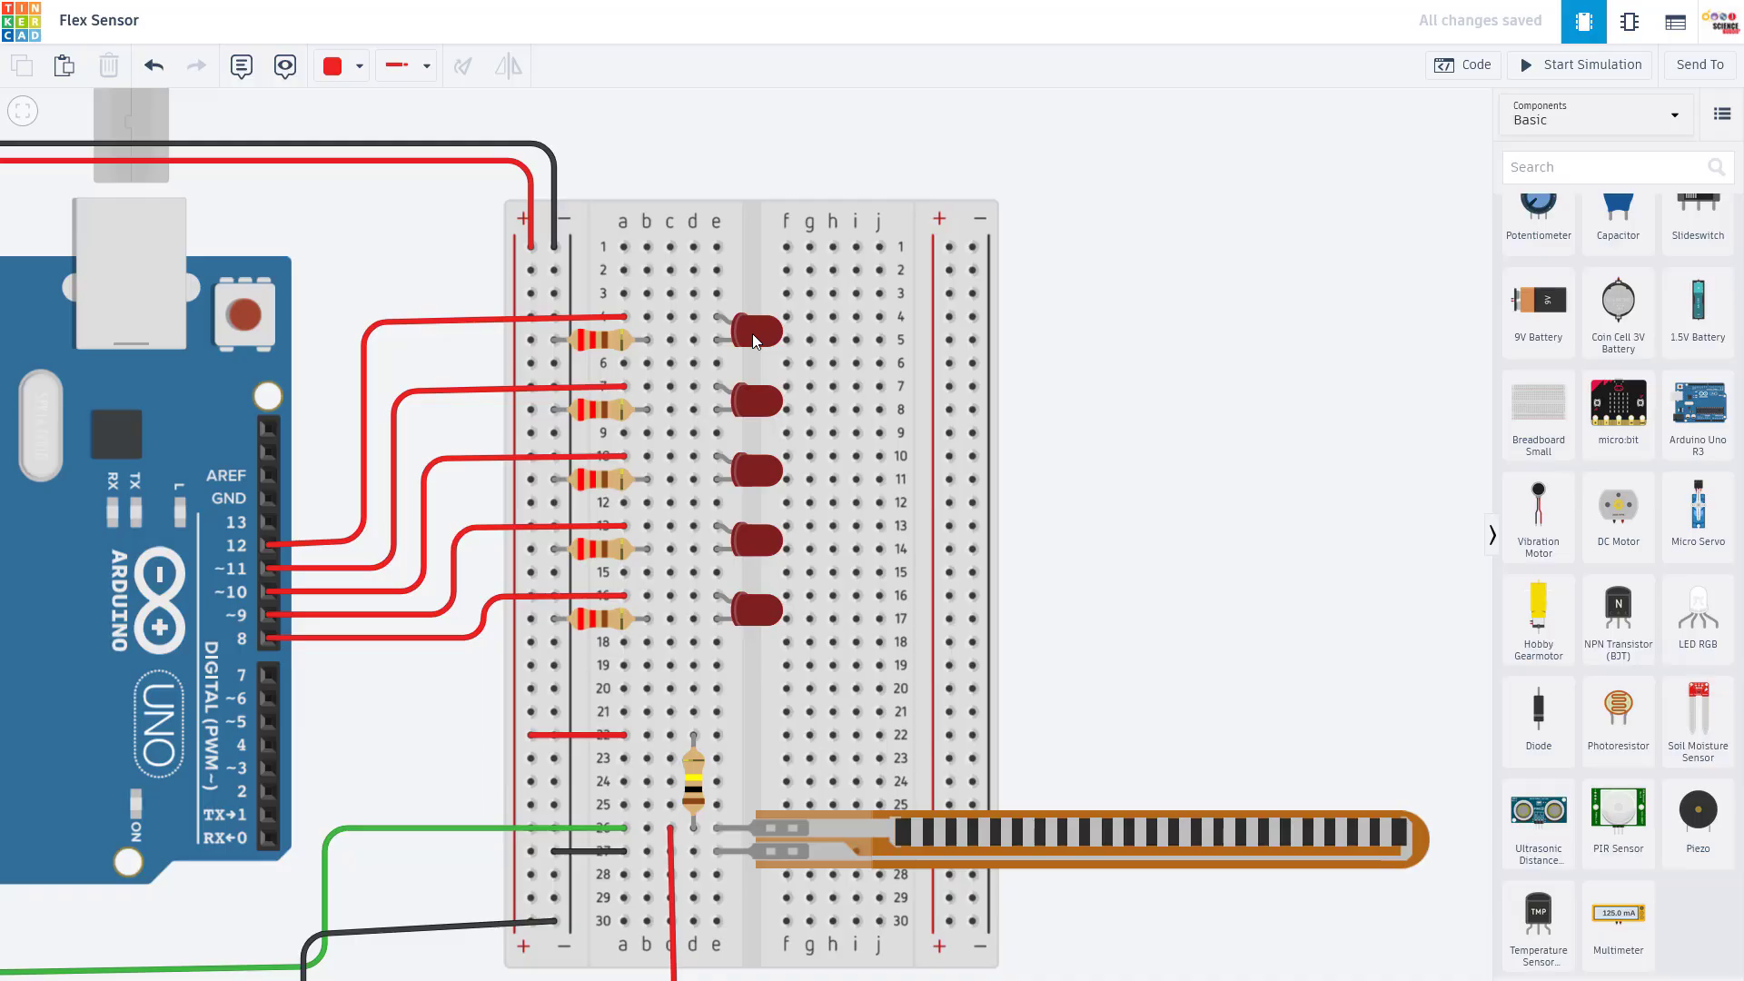
mouse_move(509, 628)
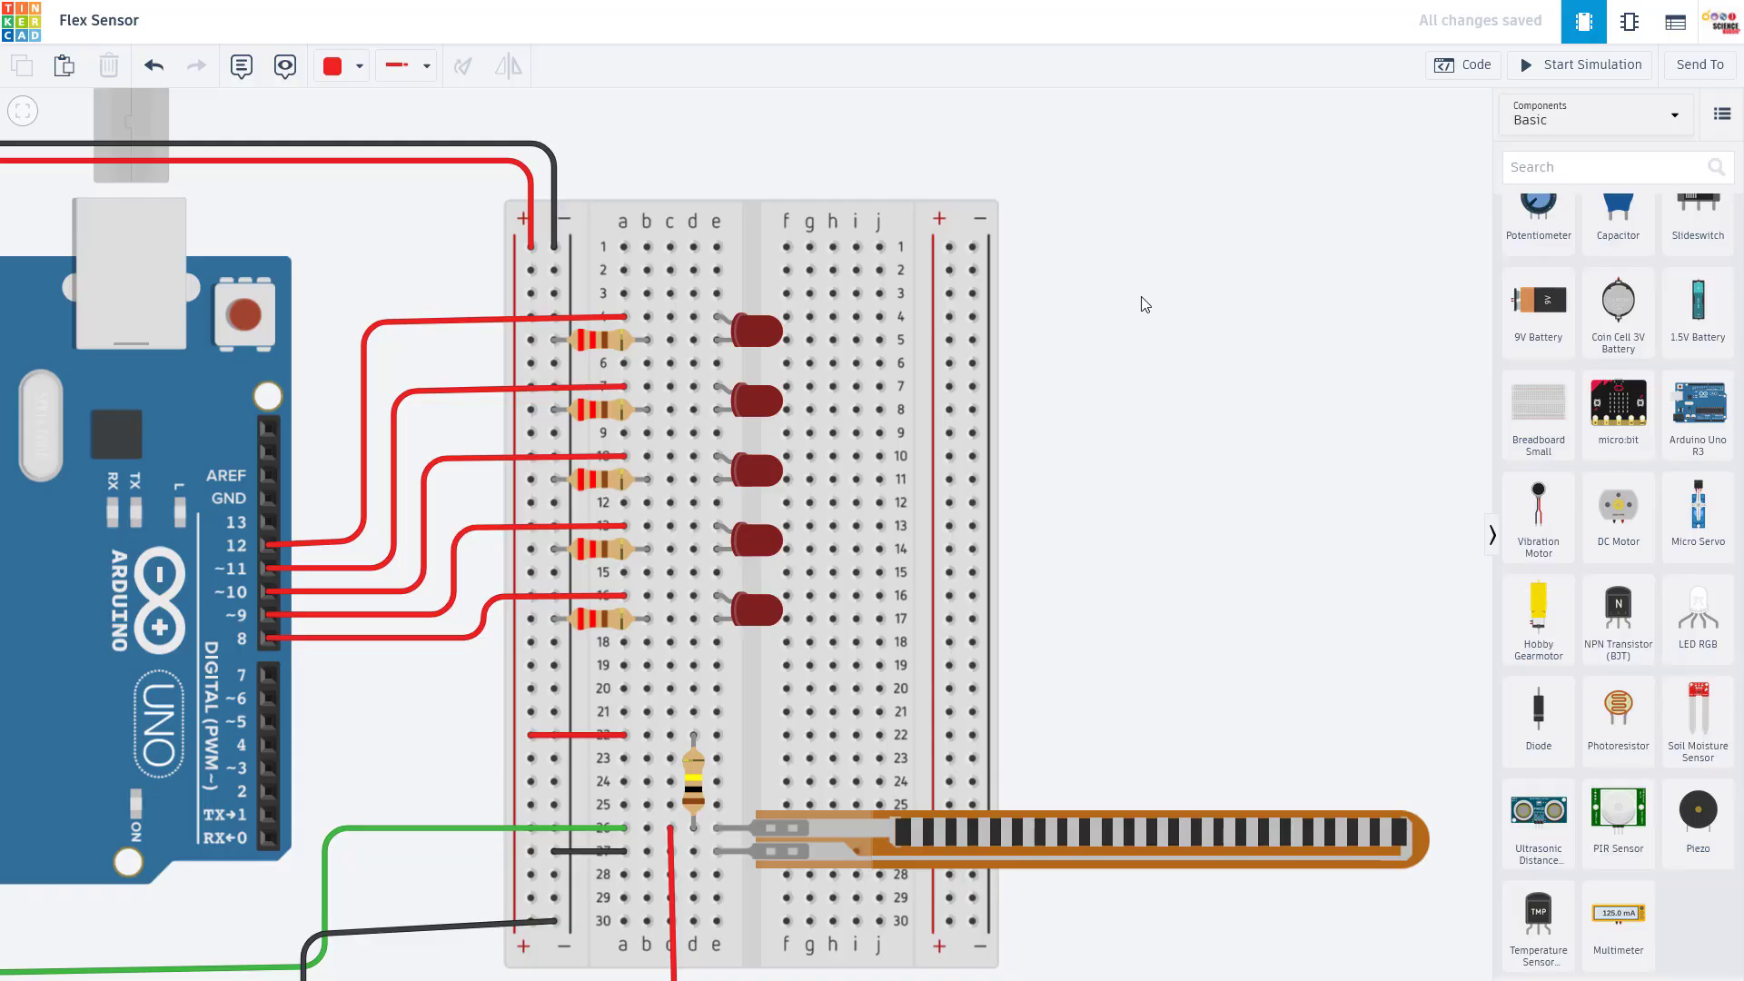
Step: Review the sketch's sensor pin declaration and the pinMode lines setting the LEDs as outputs
left_click(1462, 64)
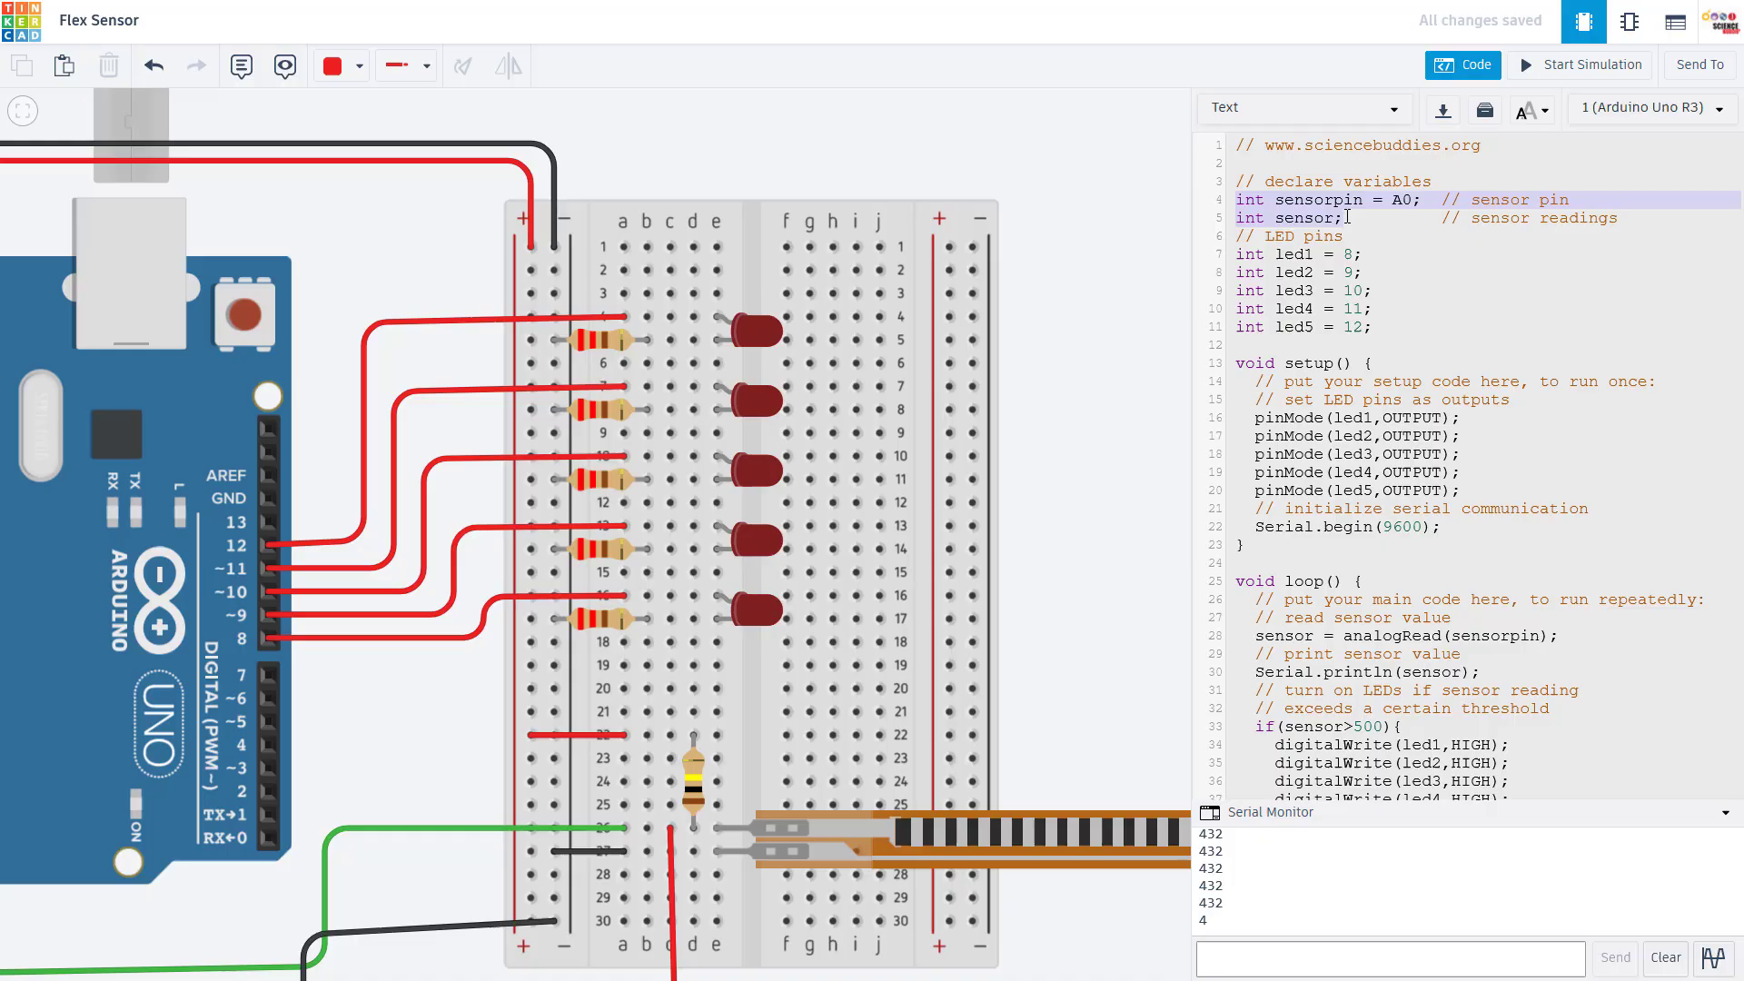
left_click(1378, 198)
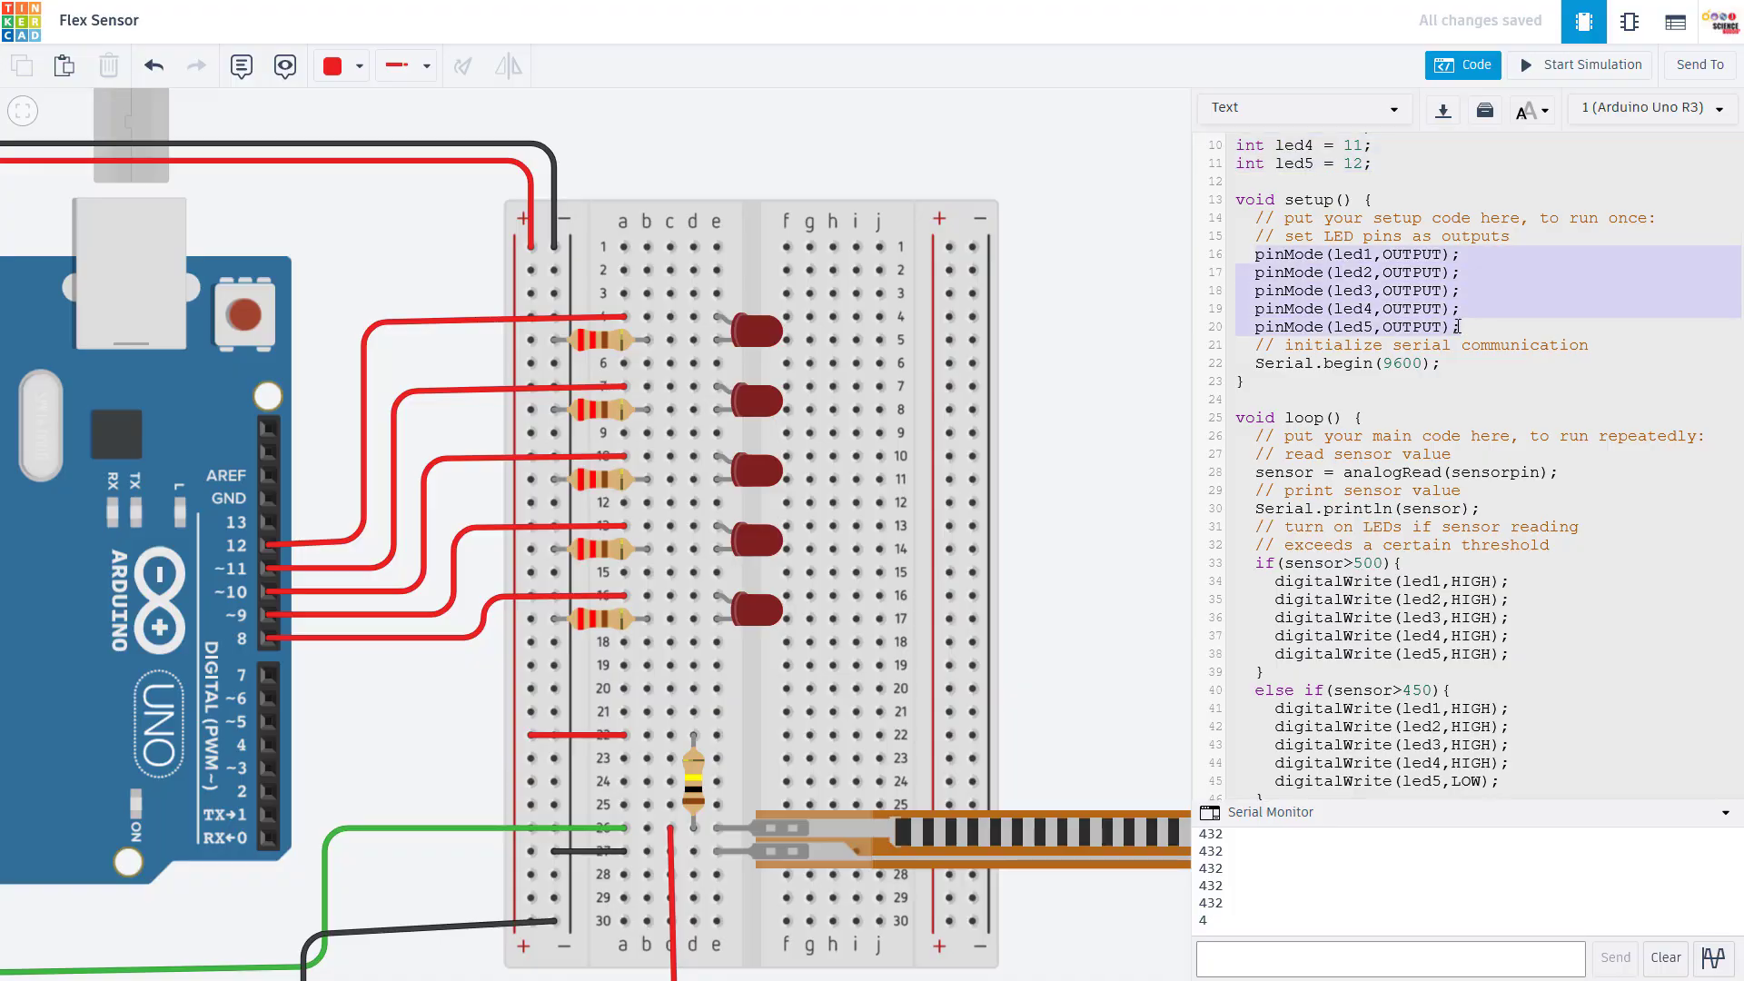
left_click(1257, 363)
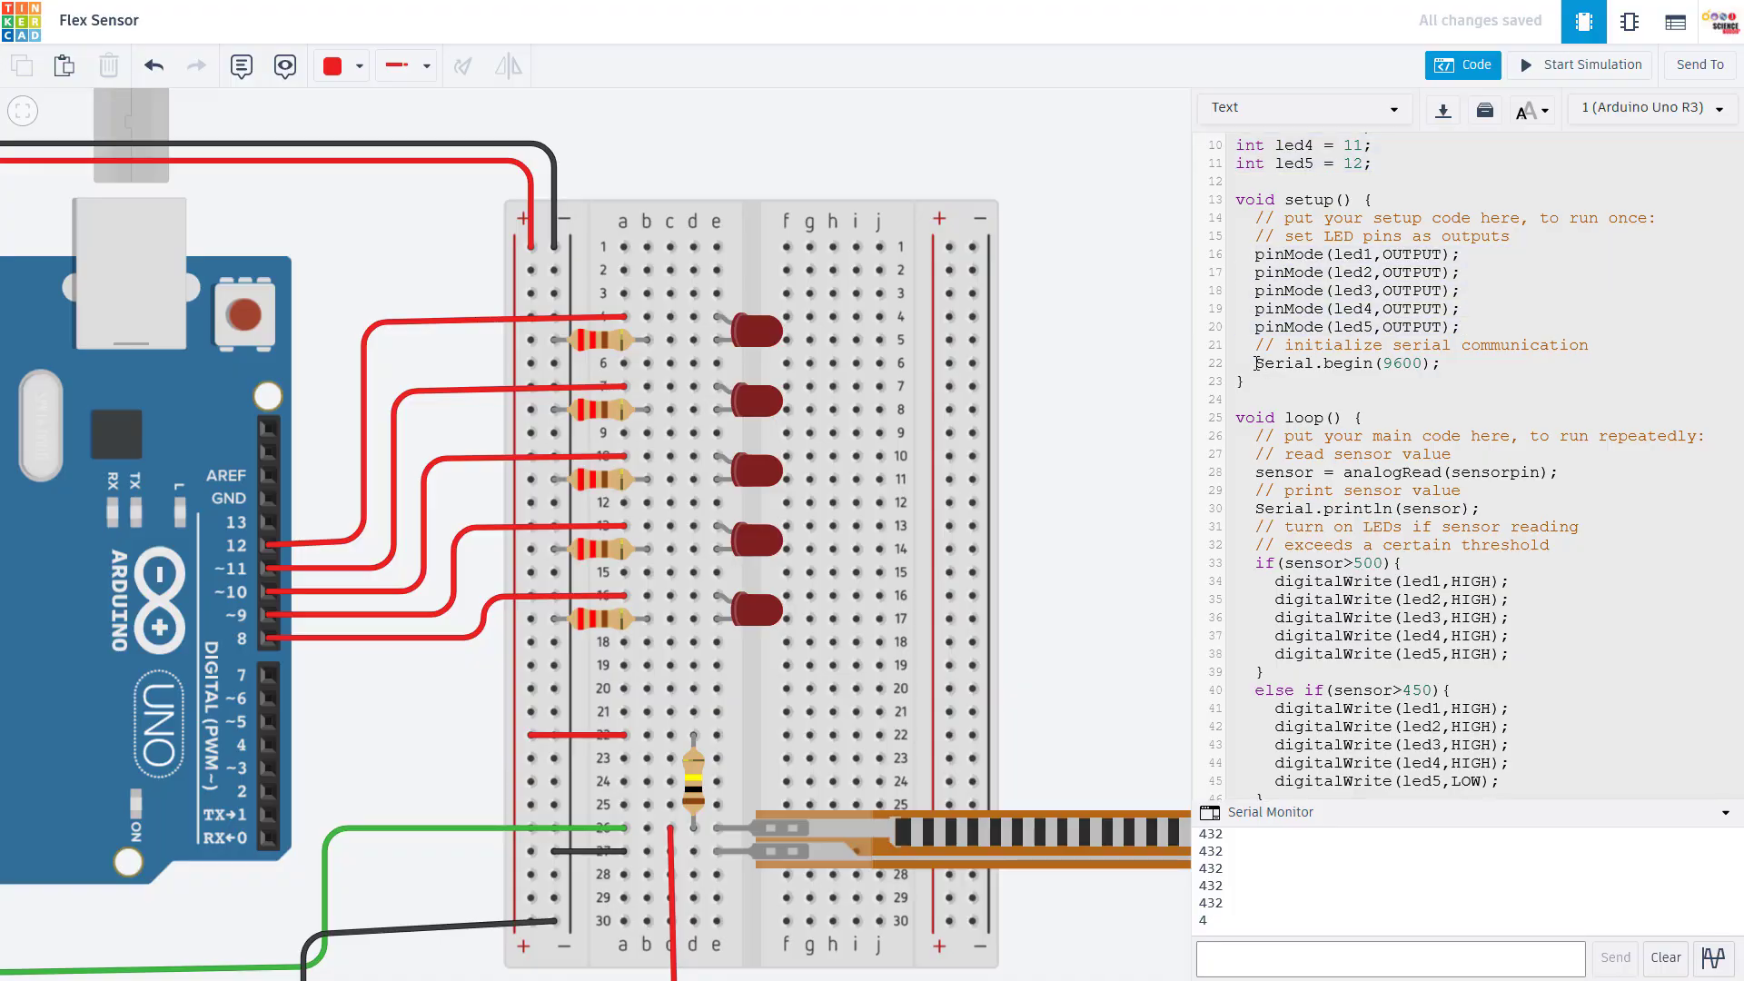
left_click(1344, 363)
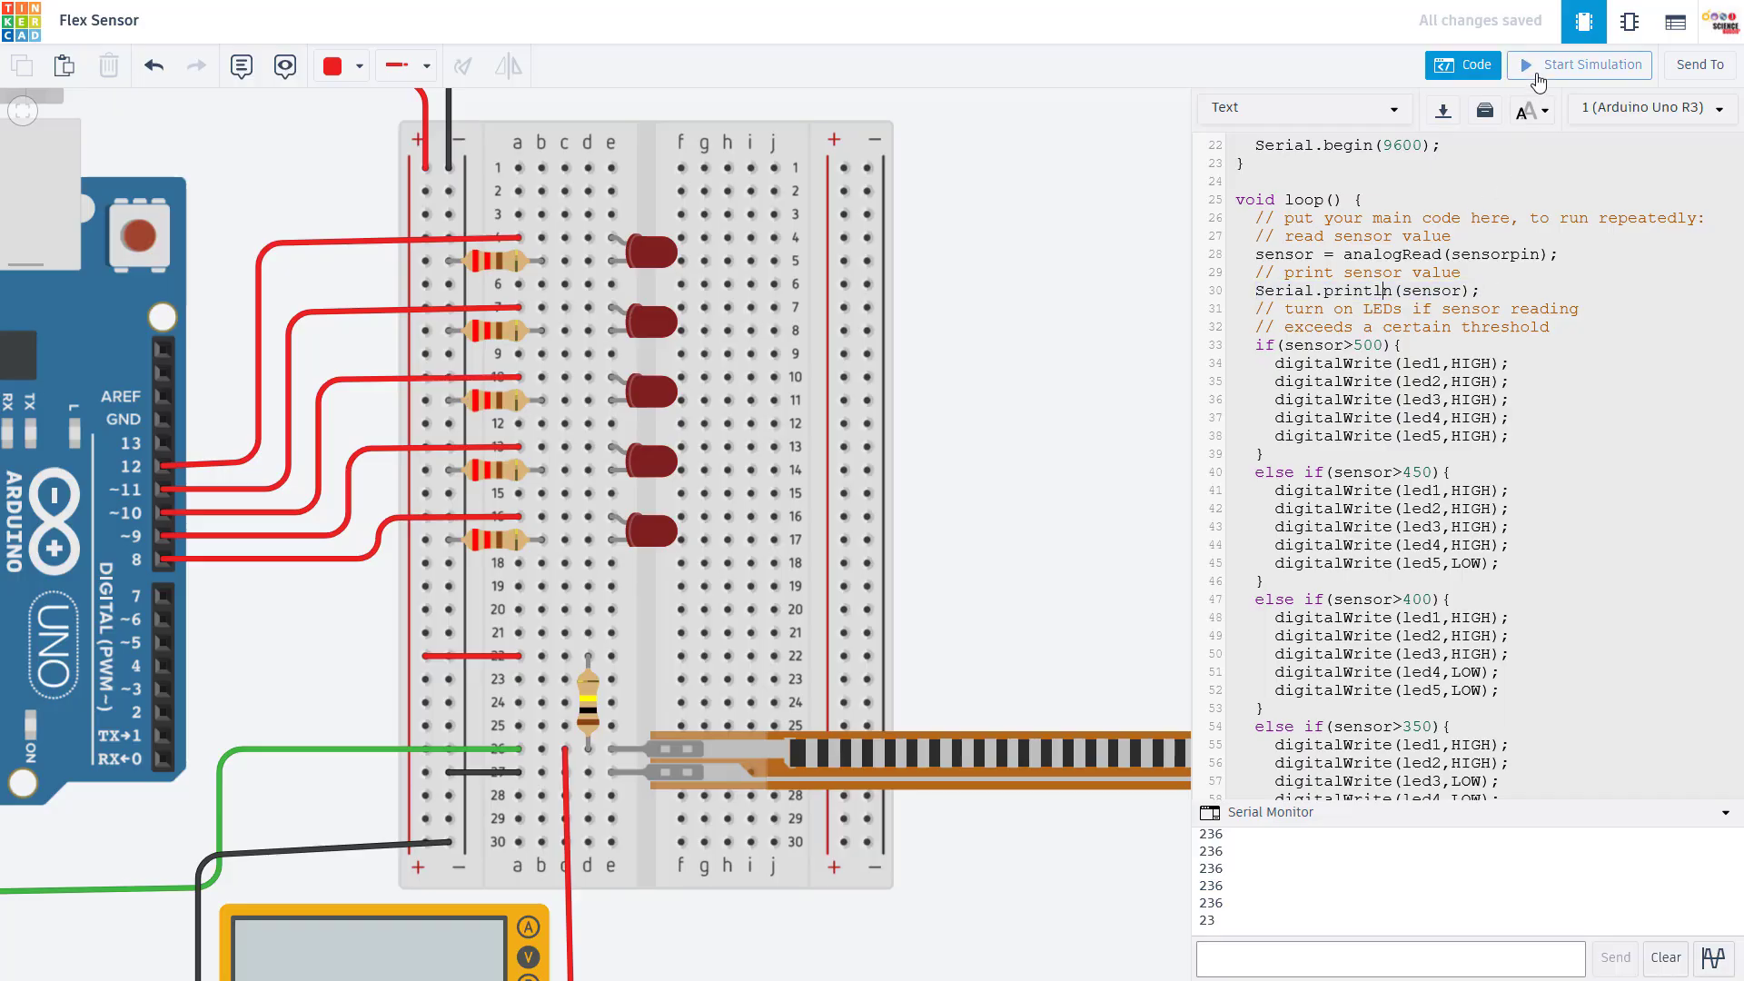
Step: Simulate and bend the flex sensor through several angles, ending at 29° with three LEDs lit and serial reading 402
left_click(1590, 64)
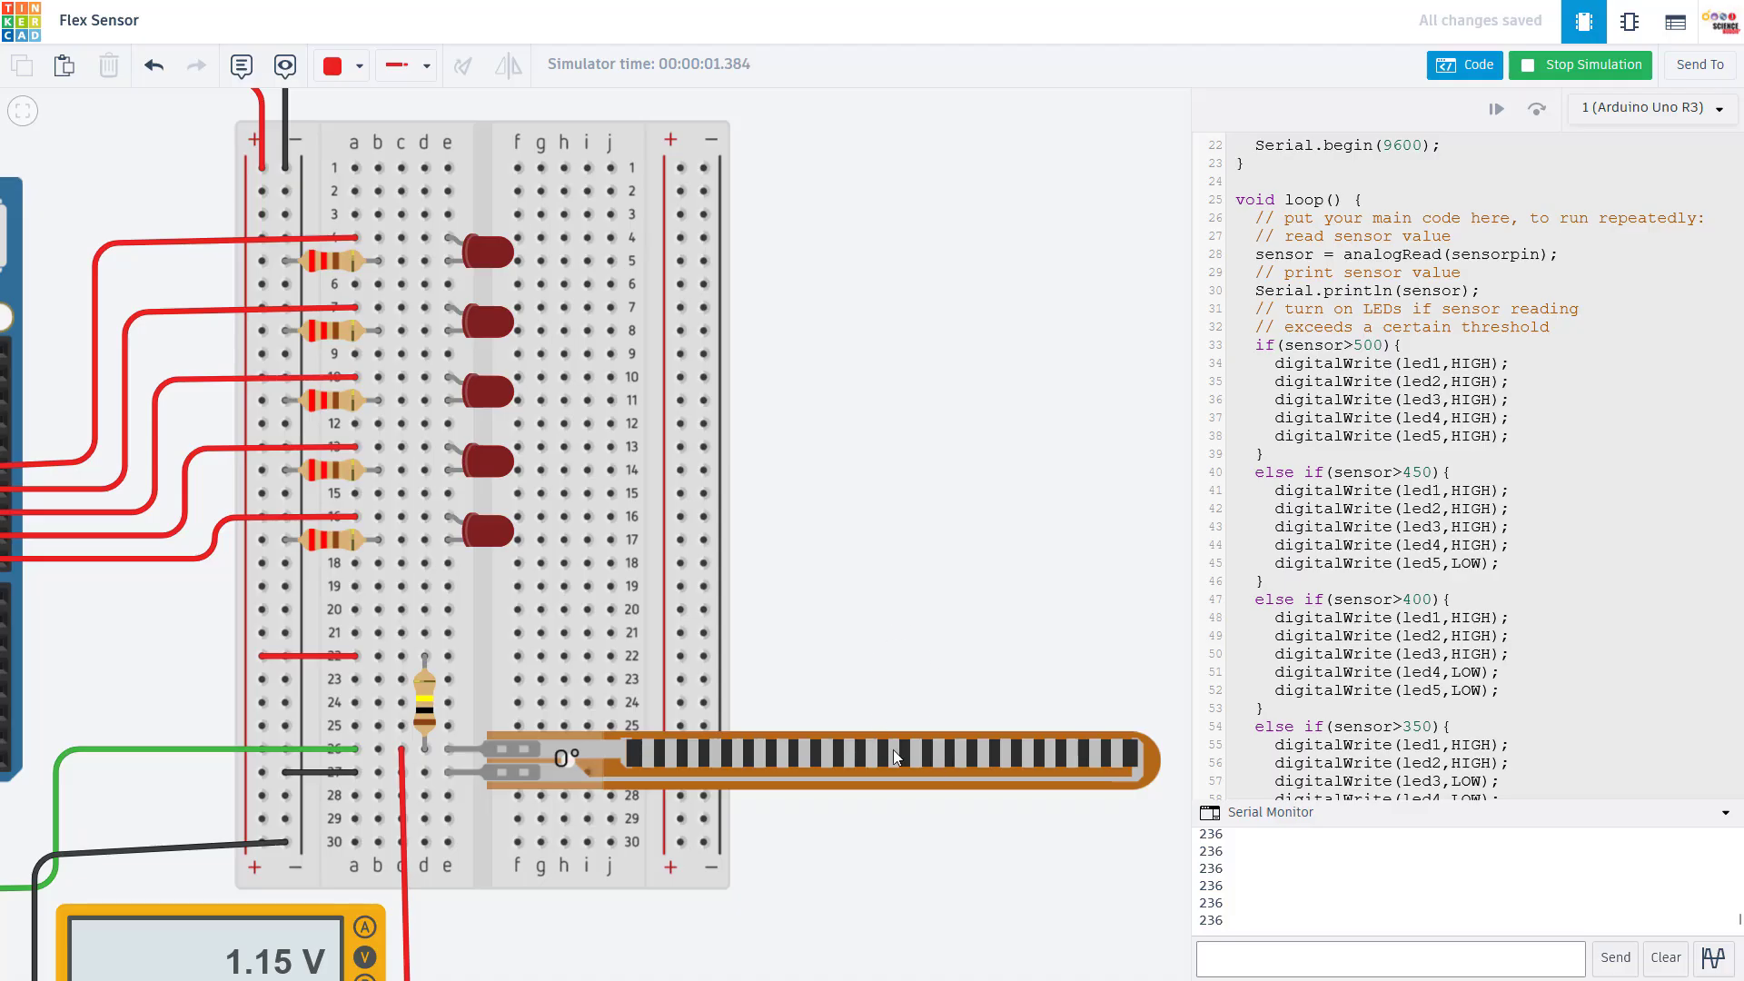
mouse_move(834, 779)
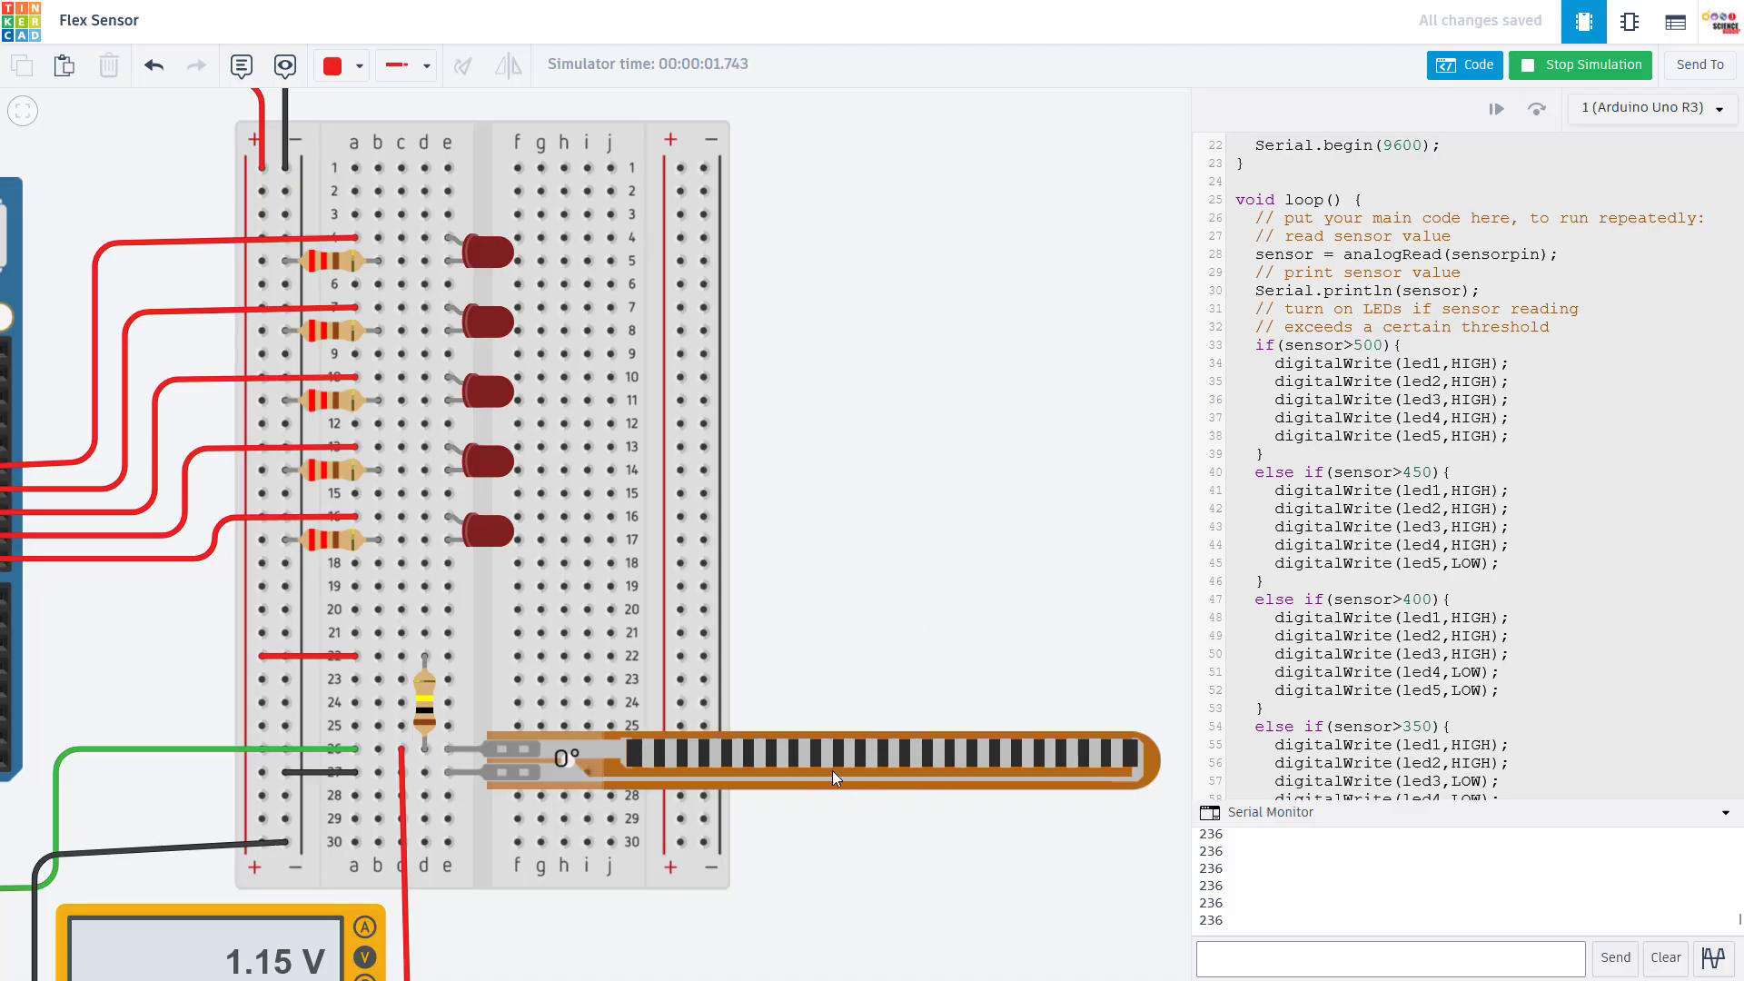
left_click_drag(845, 778, 878, 762)
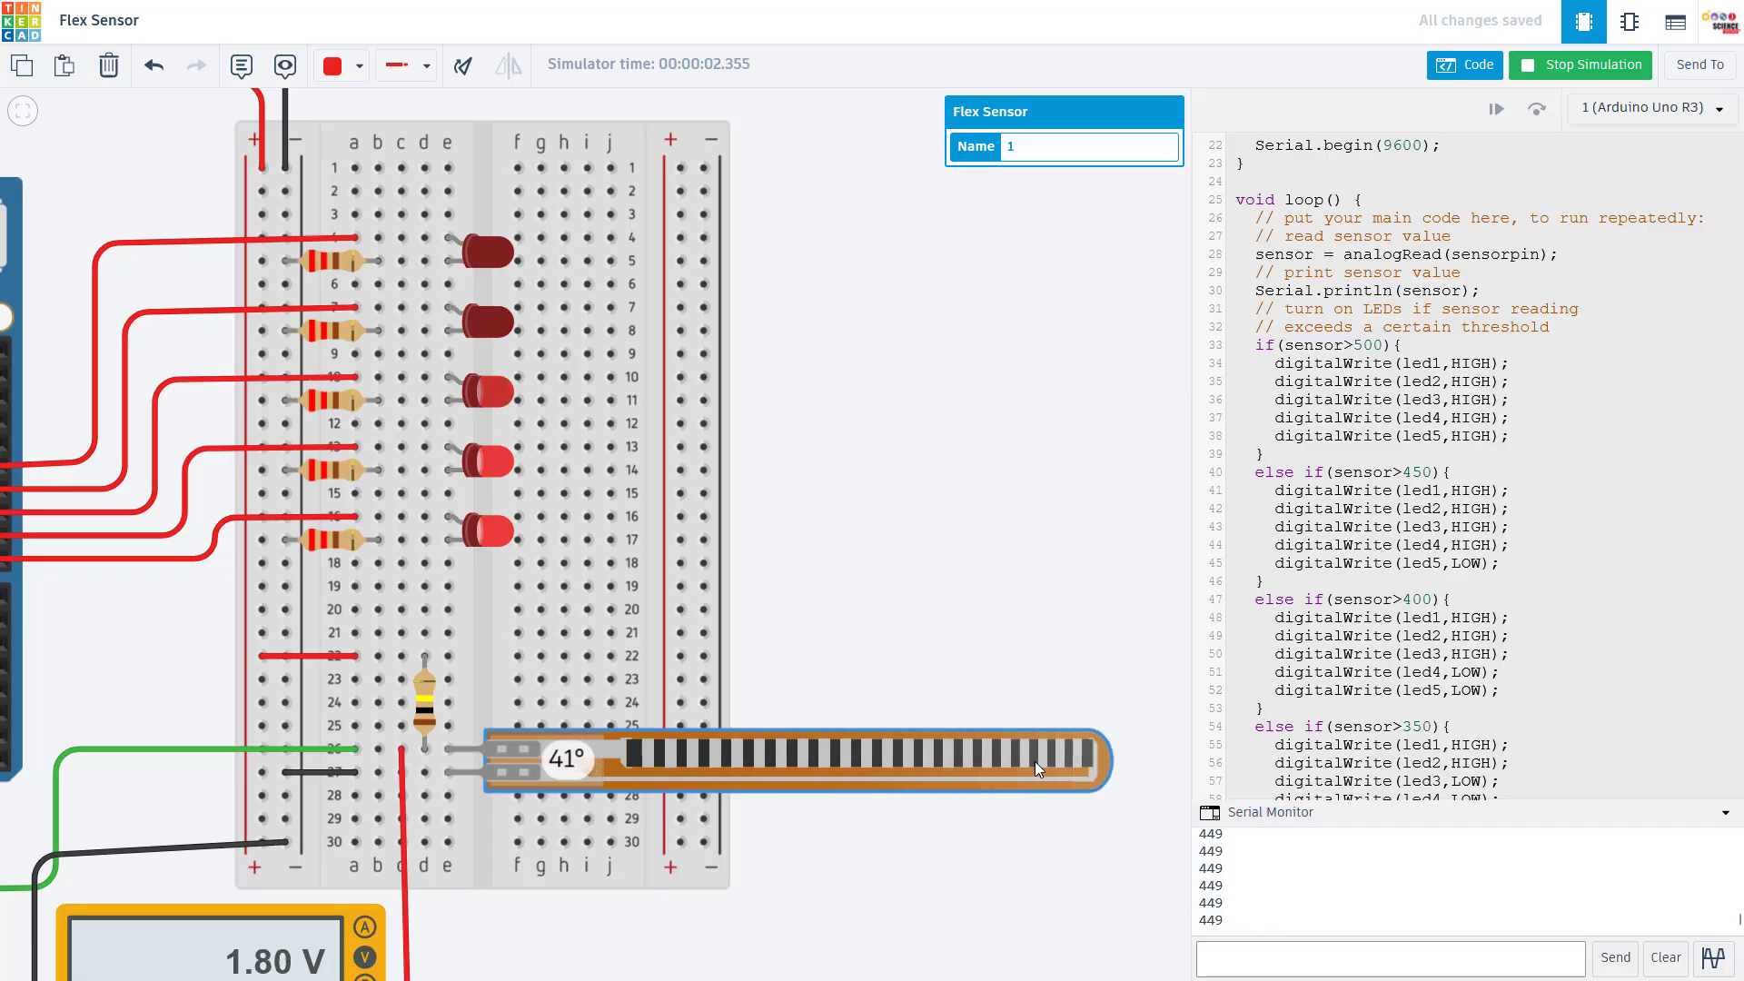
left_click_drag(1035, 769, 856, 787)
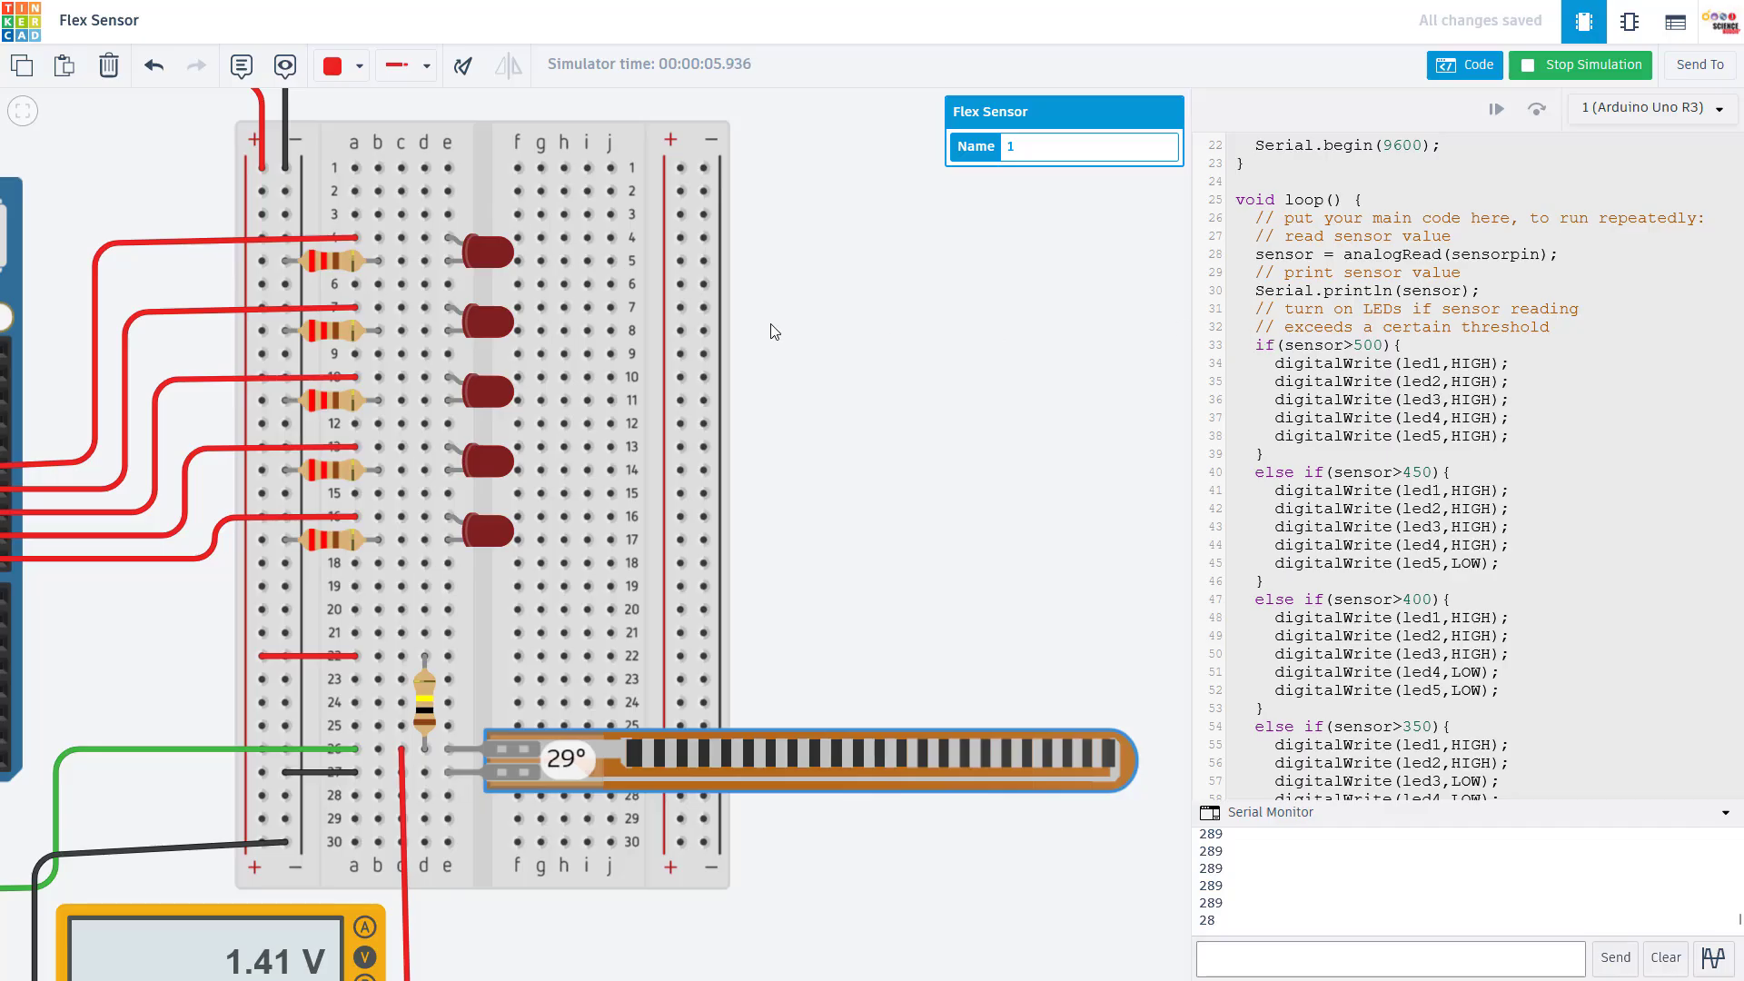
mouse_move(495, 387)
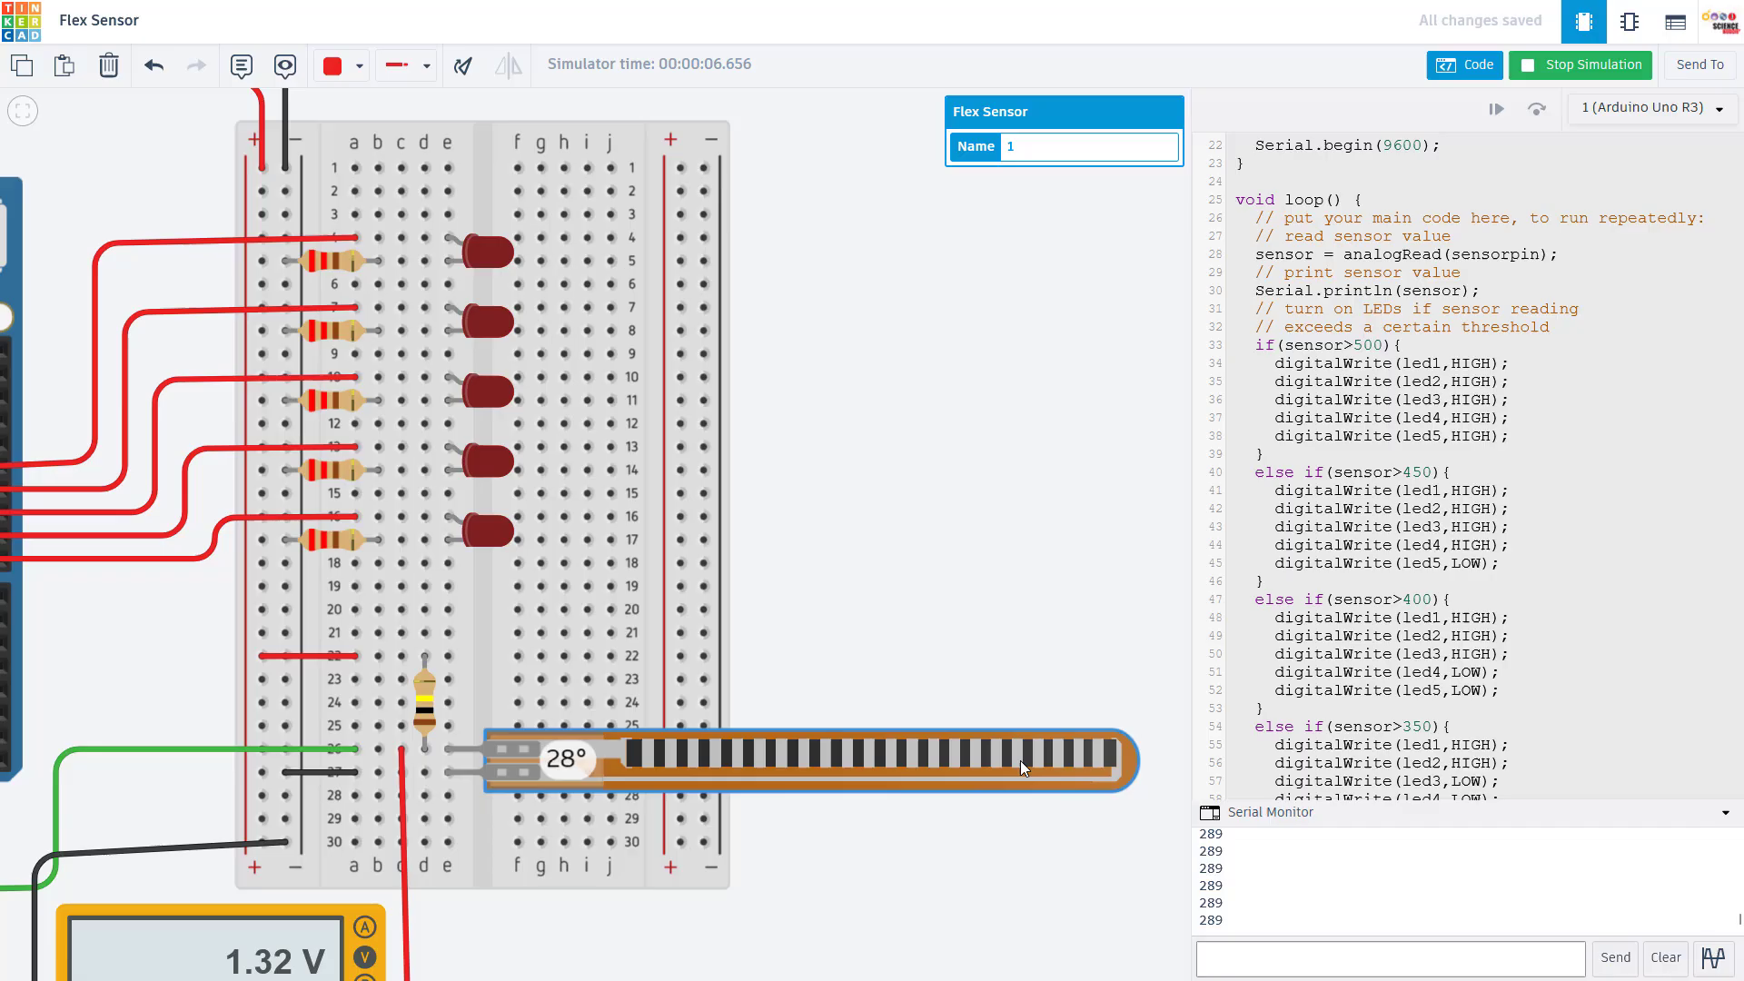
left_click_drag(1024, 762, 795, 773)
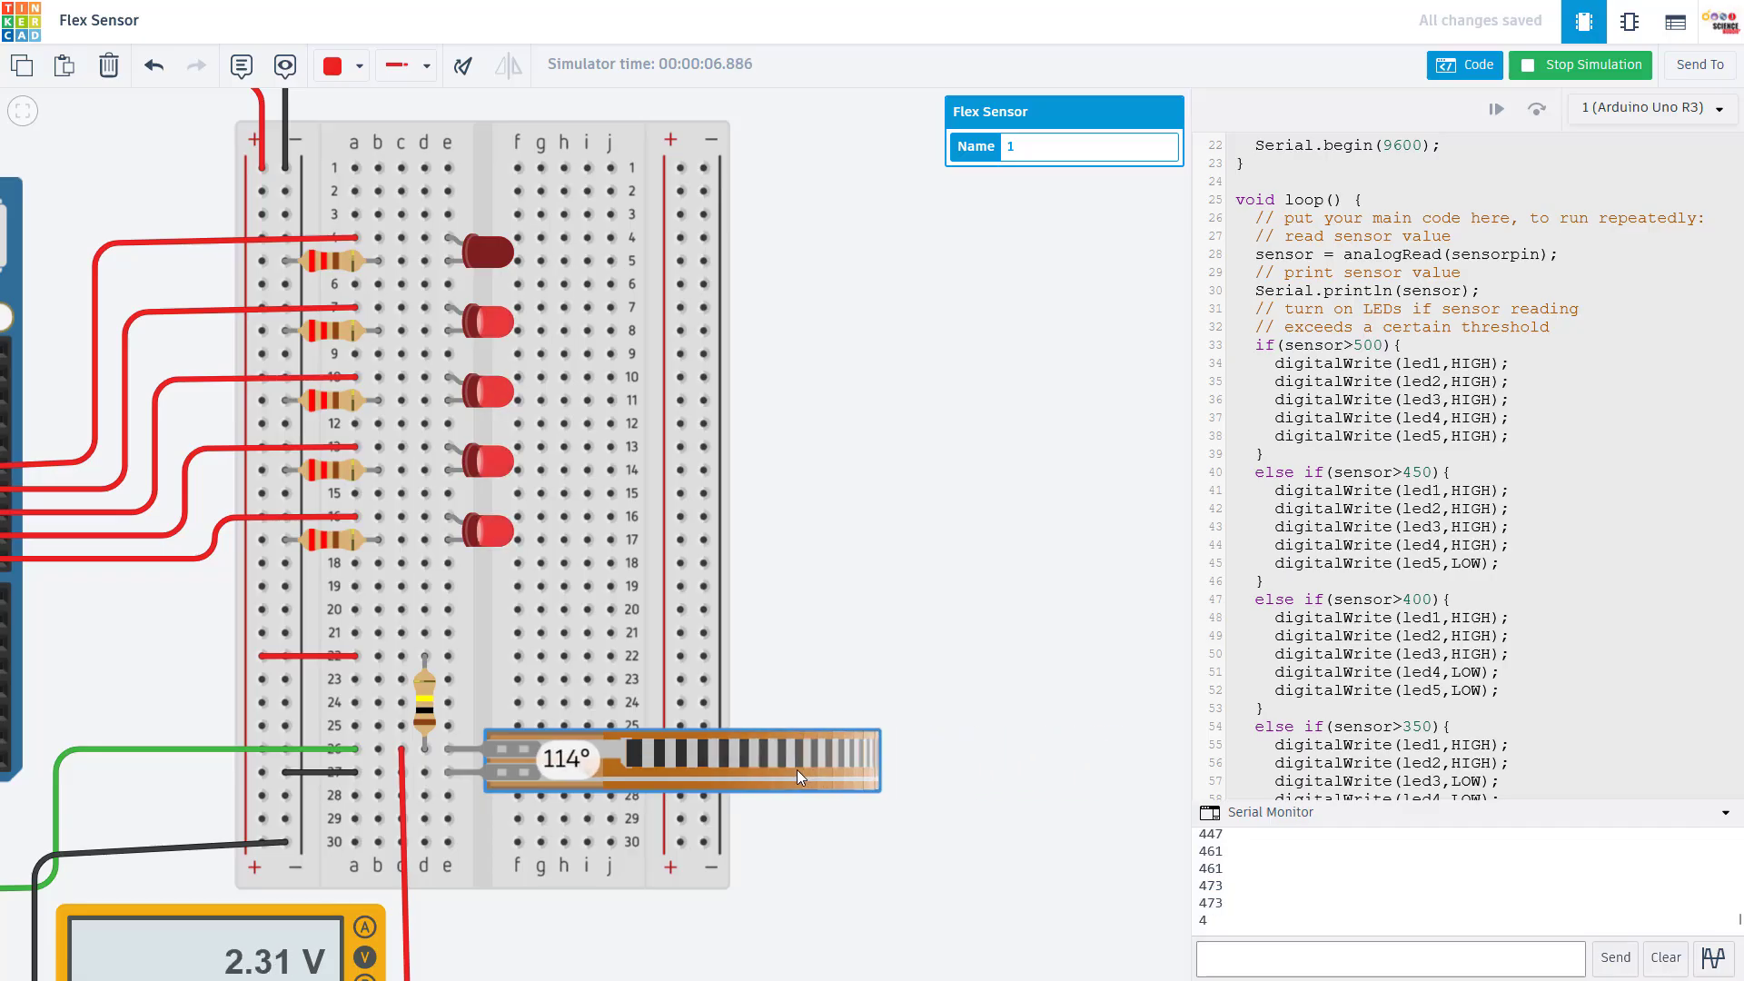
left_click_drag(801, 759, 1101, 760)
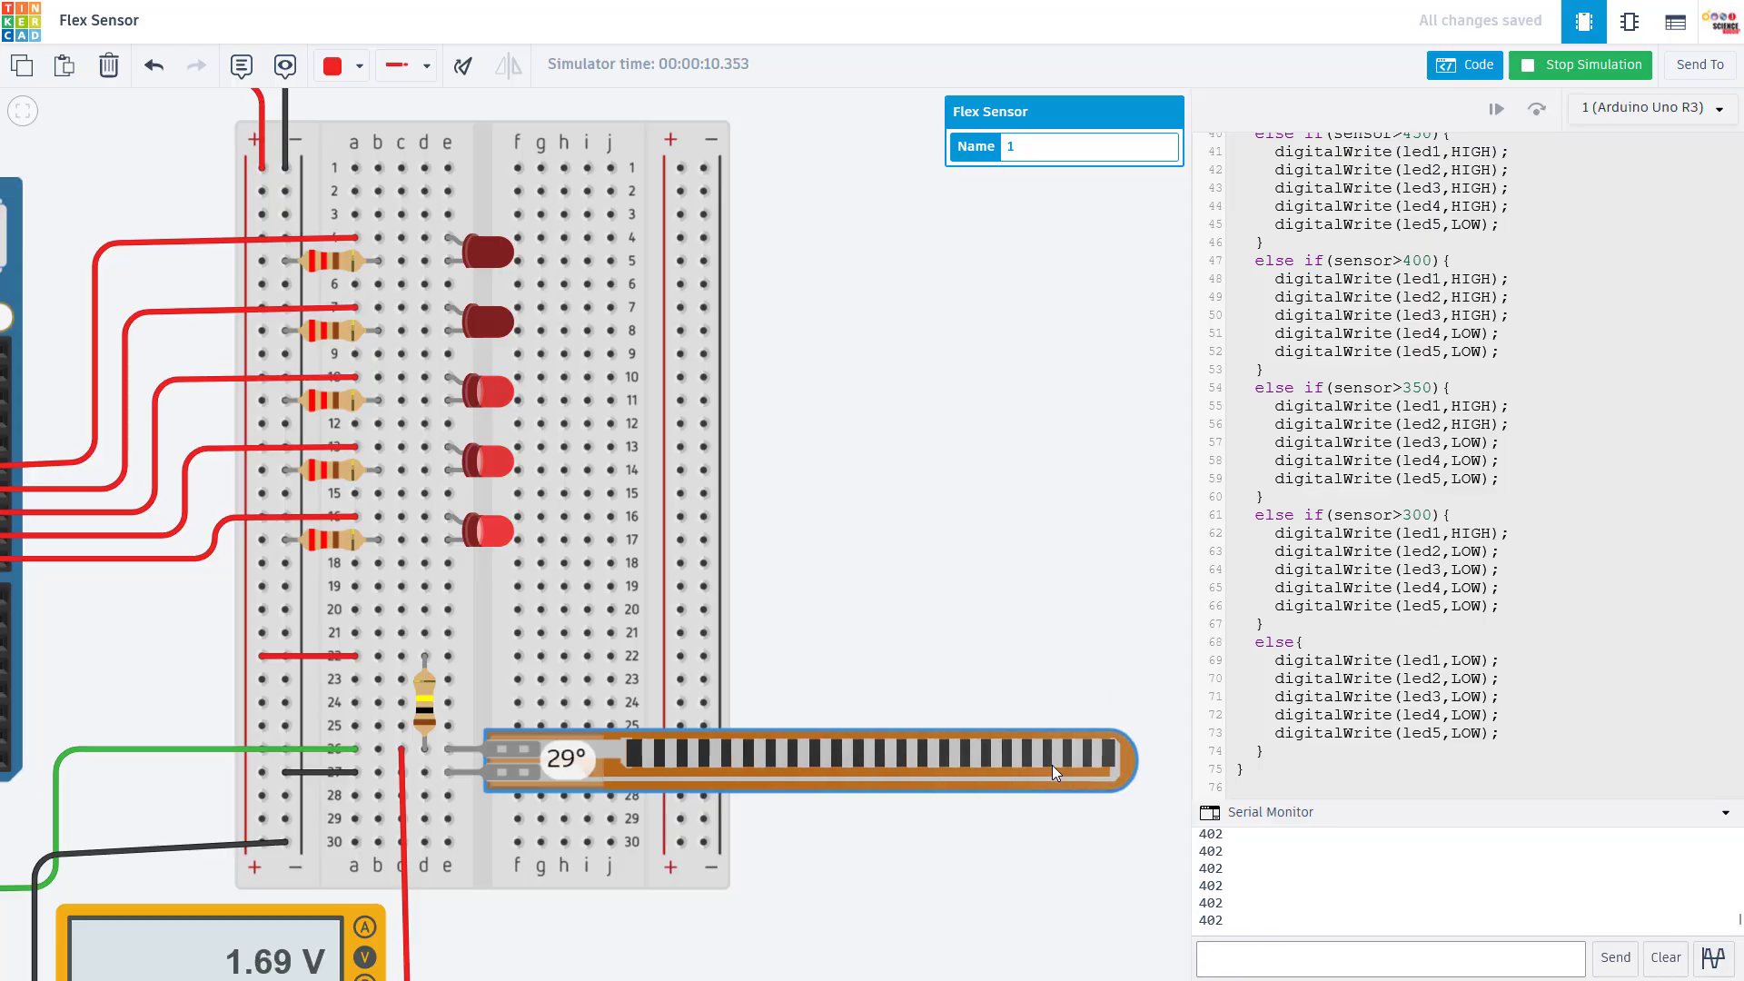
Step: Straighten the sensor to turn the LEDs off, then bend to 66° and 41°, leaving one LED lit at 313
left_click_drag(1050, 773, 1112, 778)
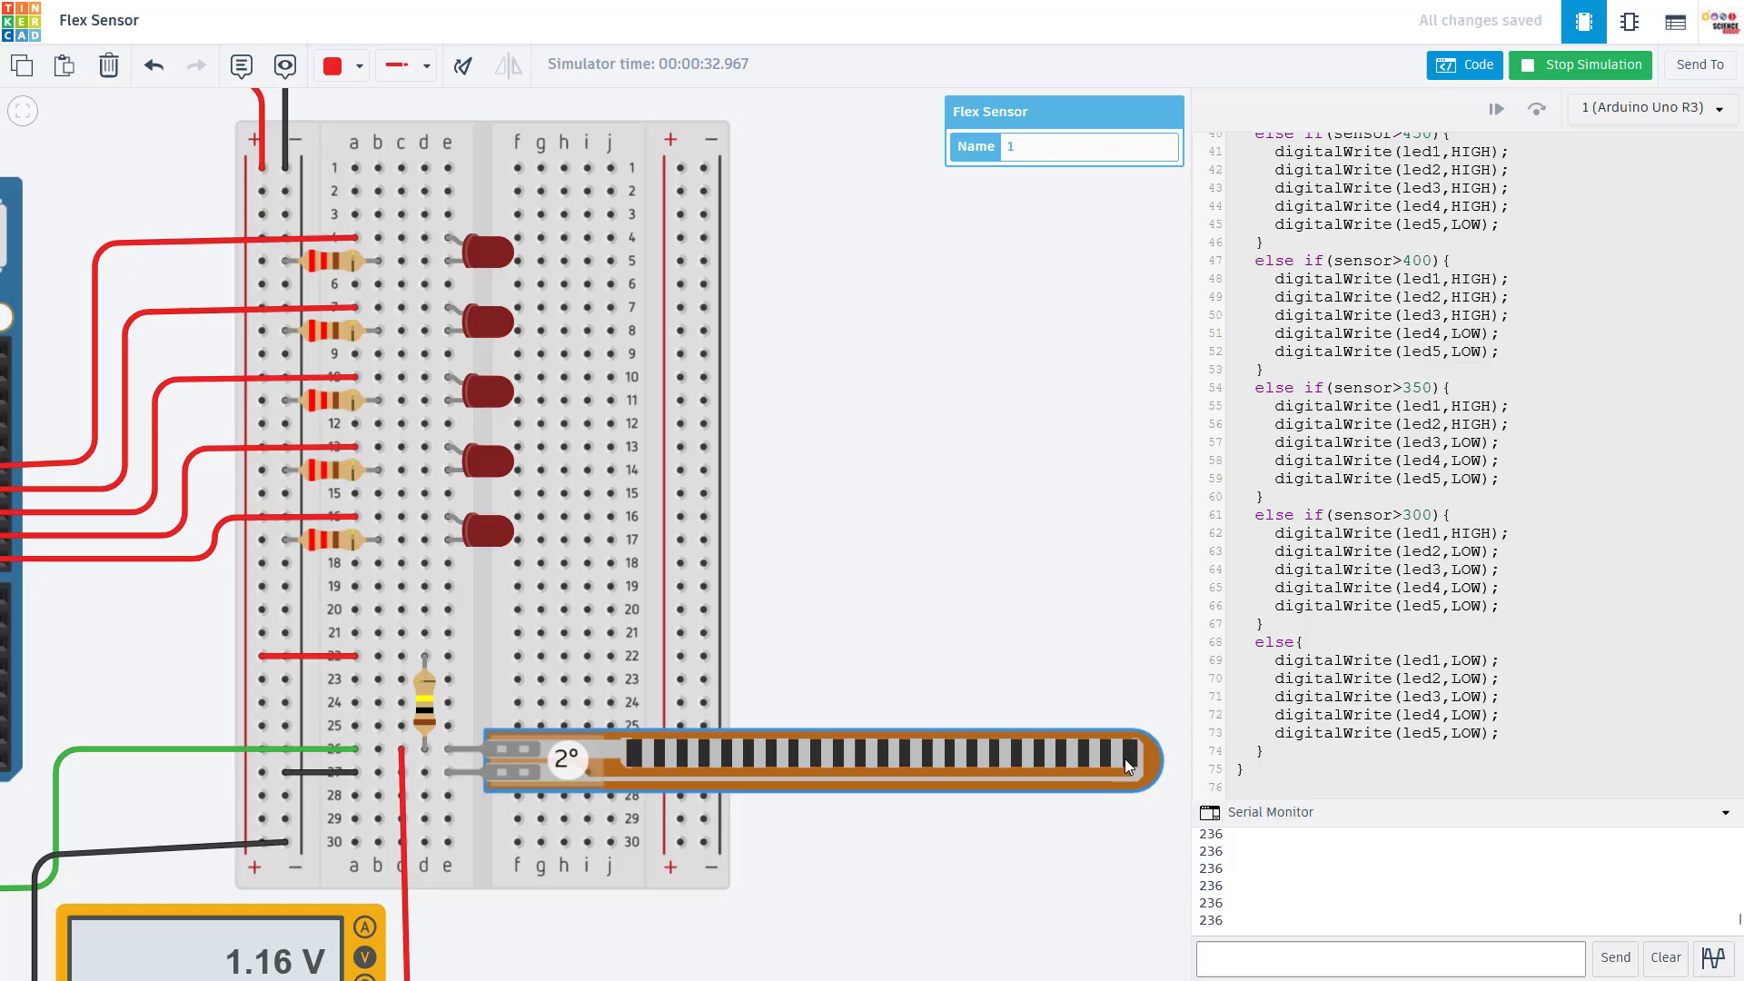
left_click_drag(1126, 765, 982, 772)
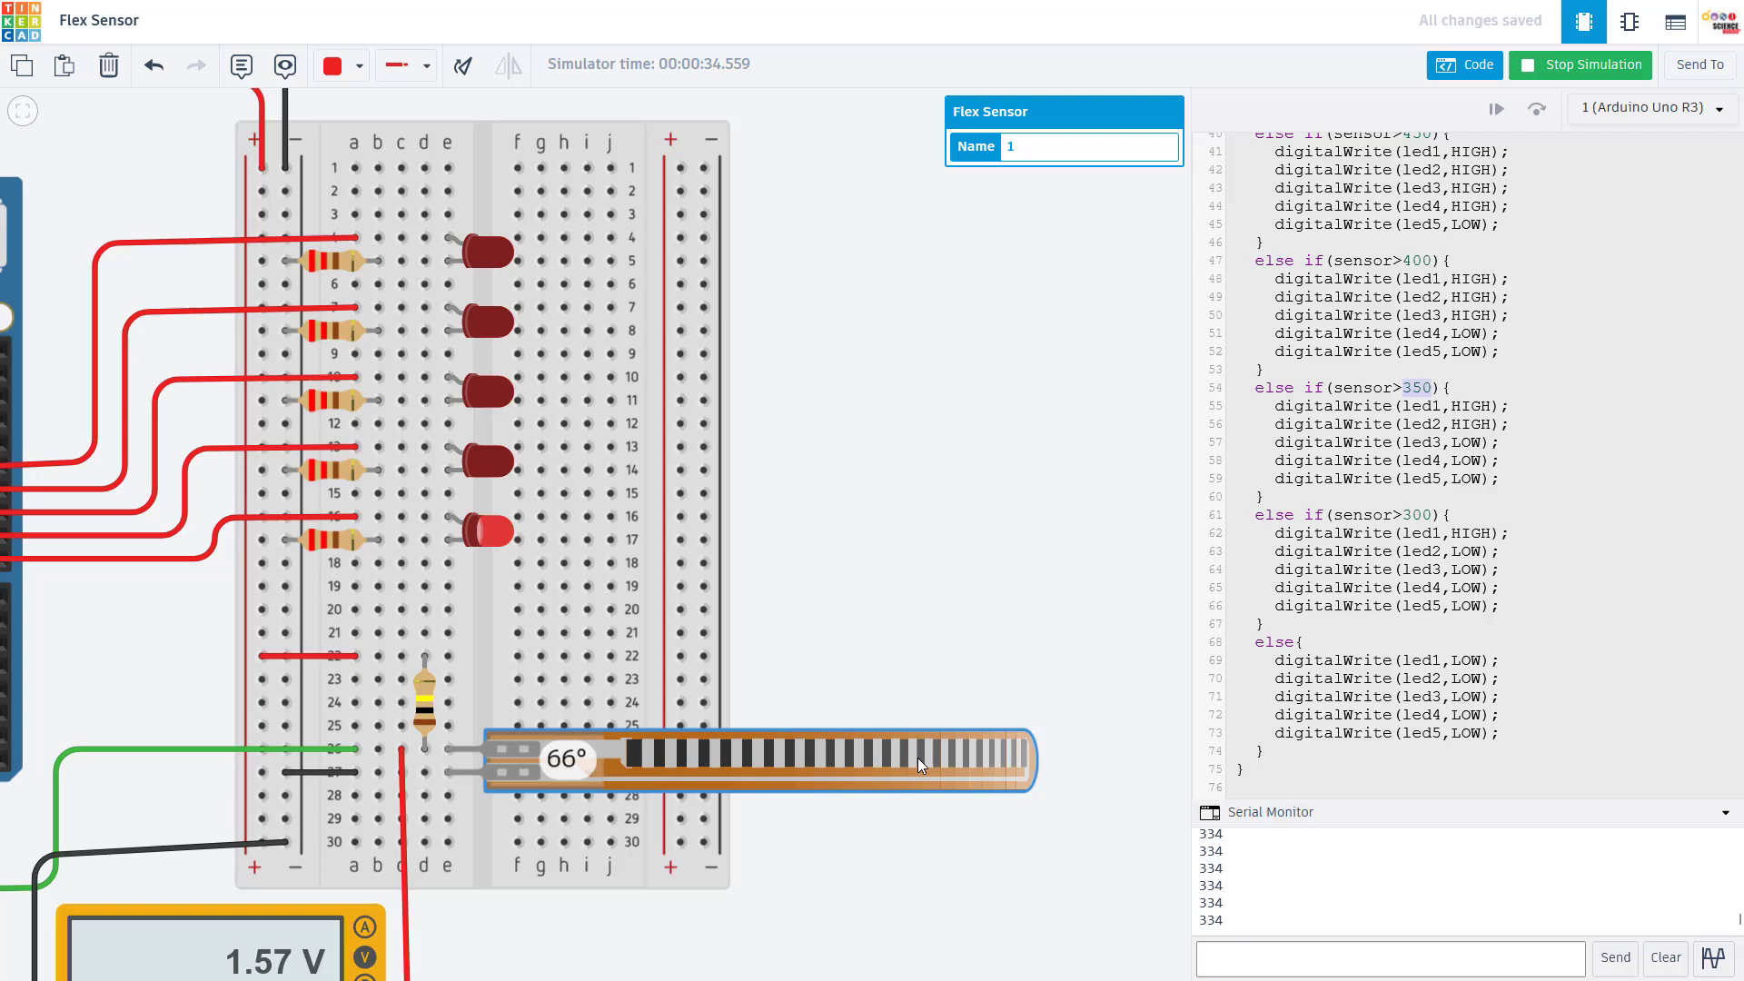
left_click_drag(923, 763, 812, 773)
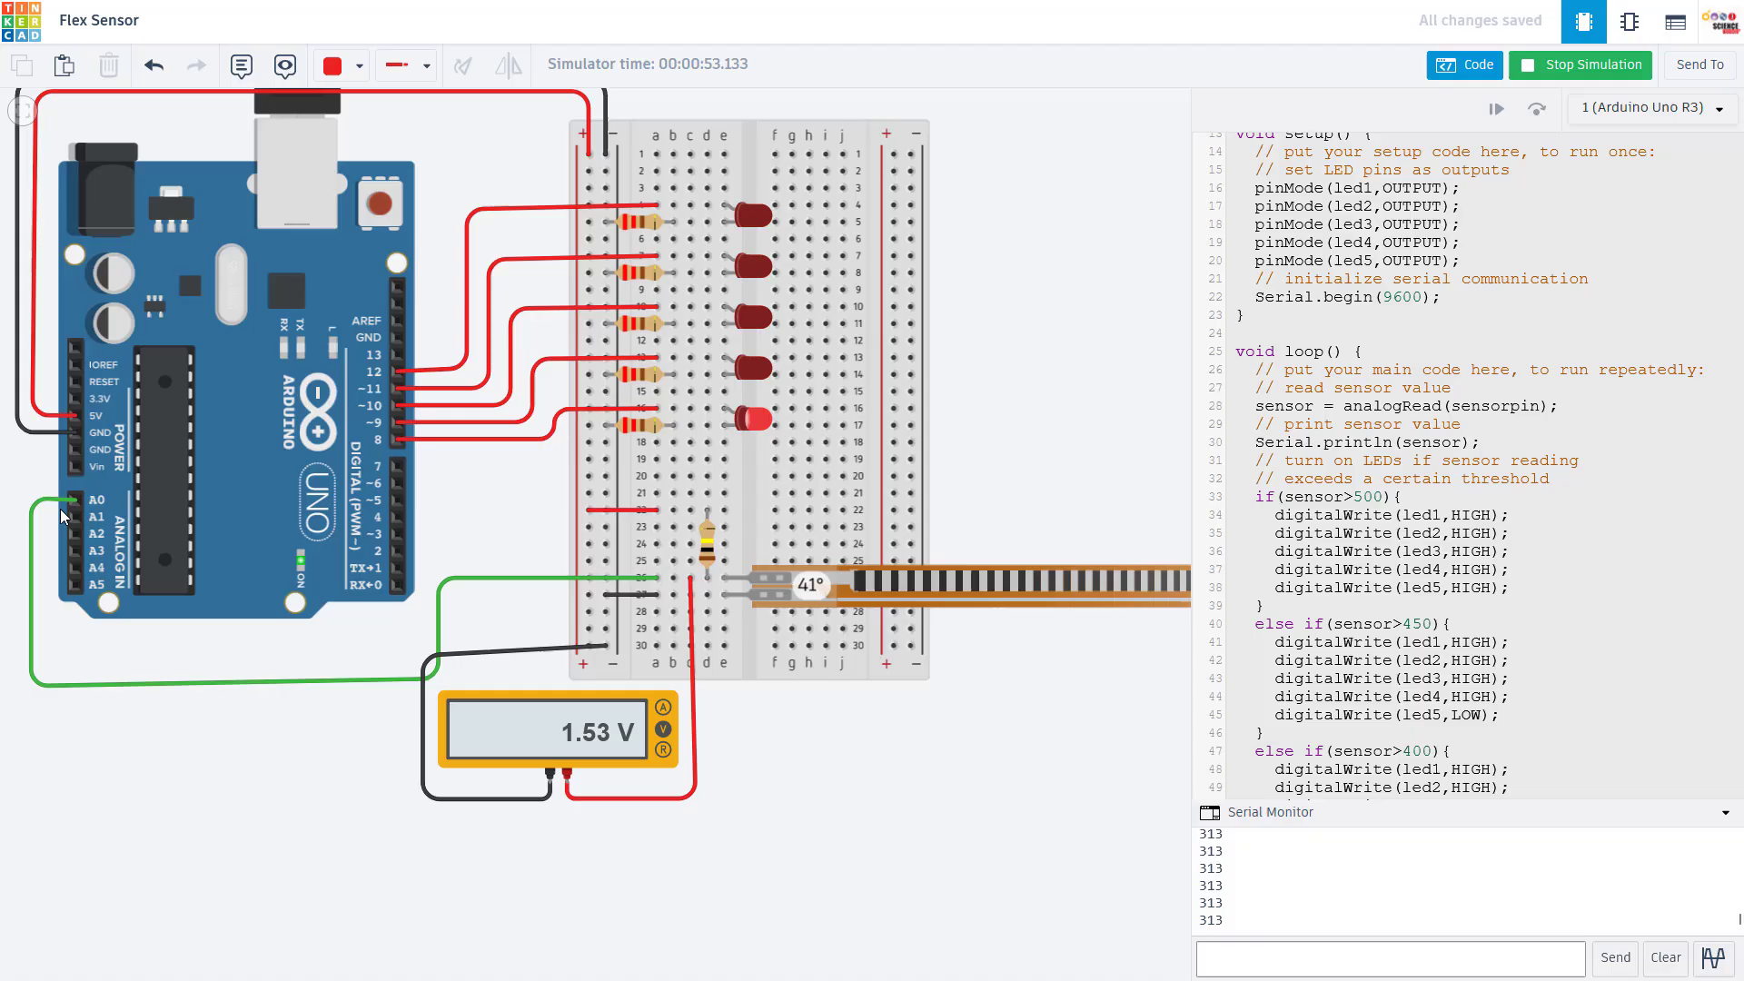
mouse_move(712, 545)
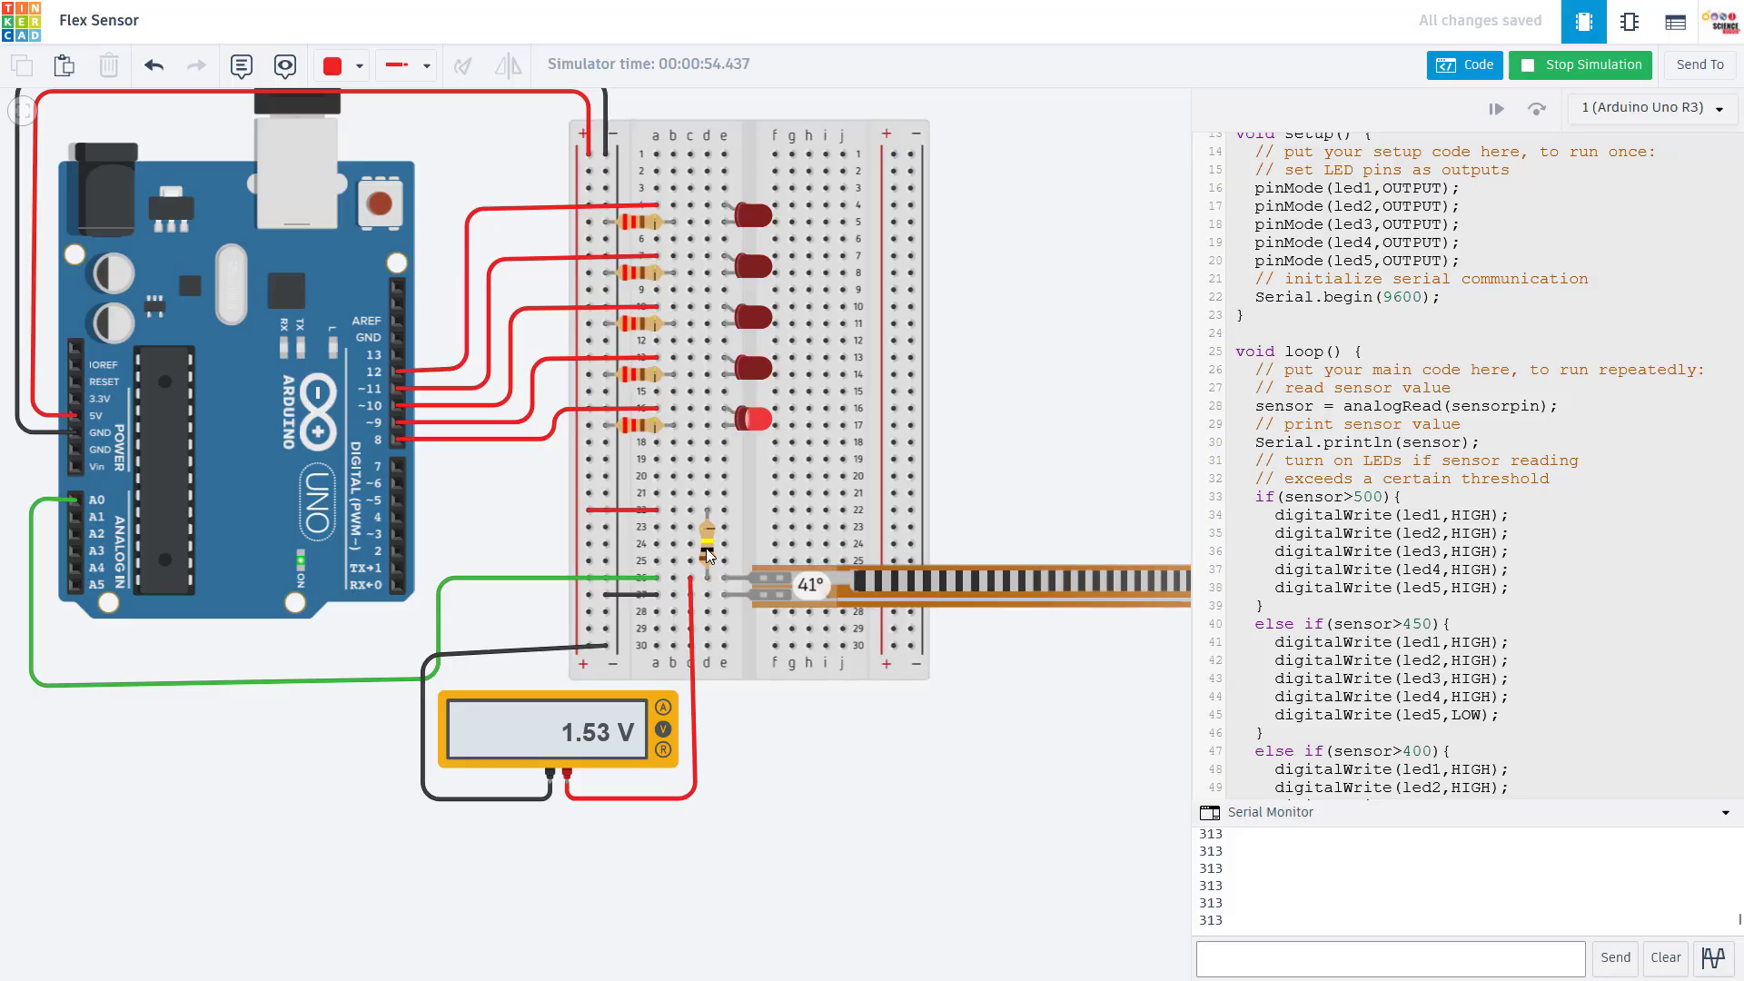
mouse_move(123, 608)
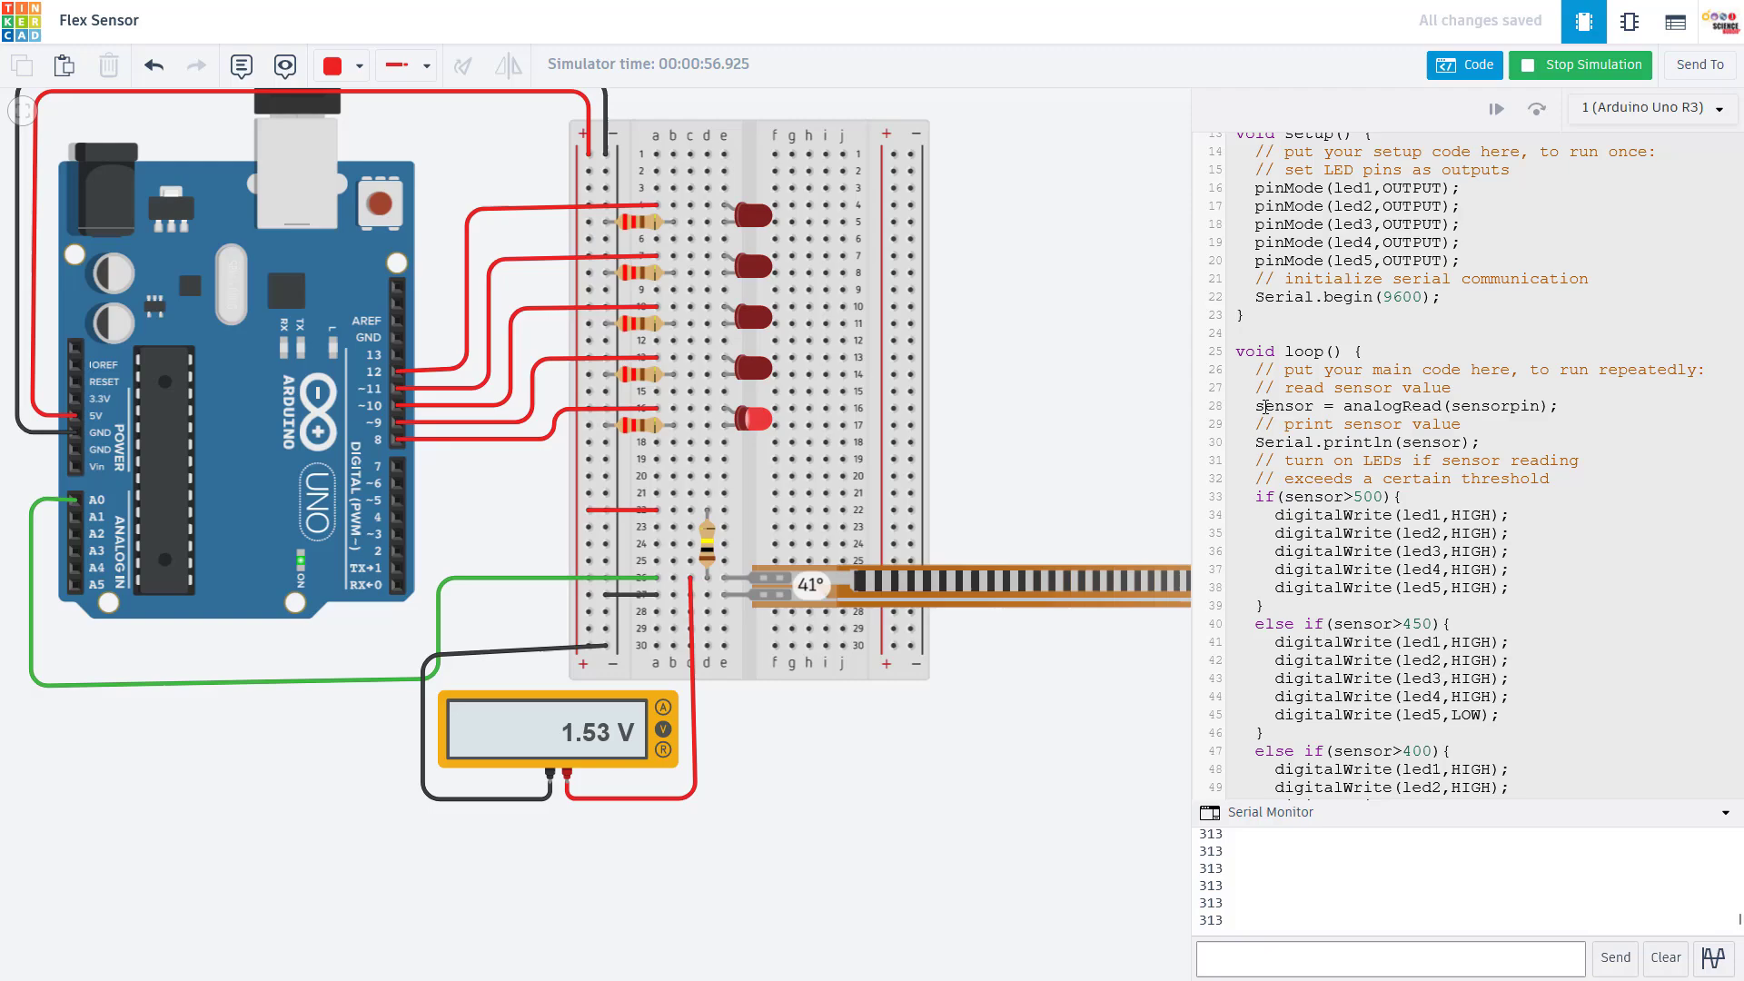
double_click(1282, 406)
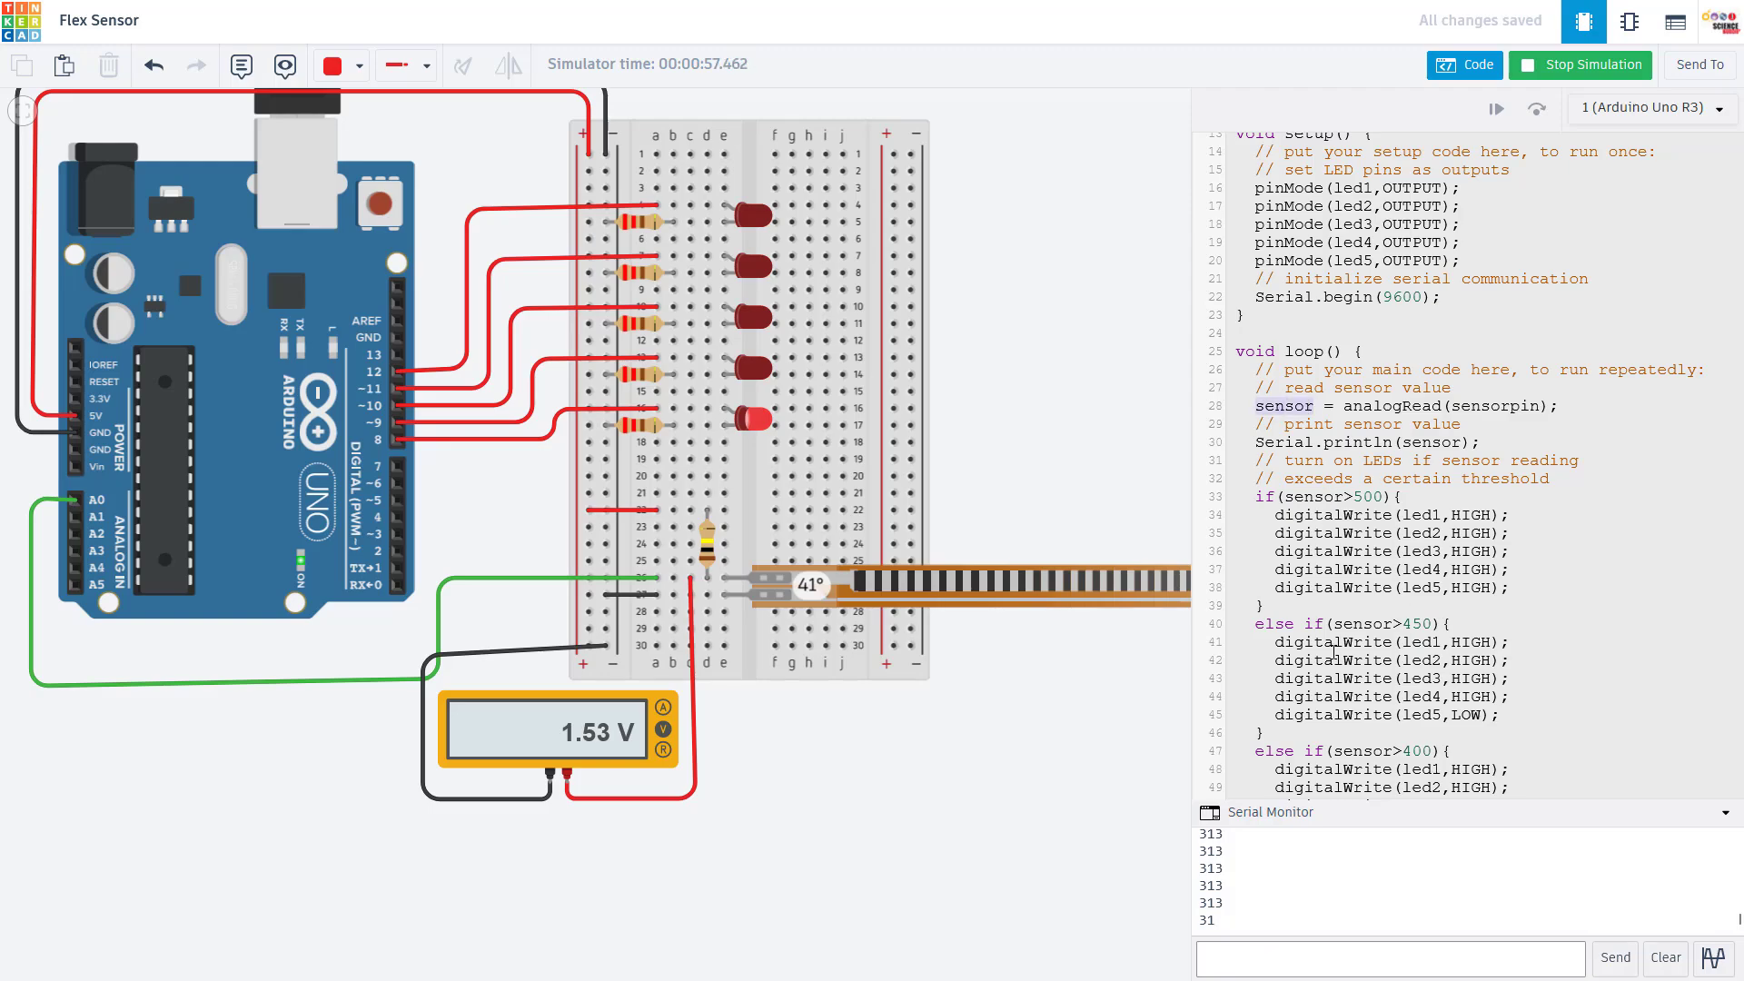